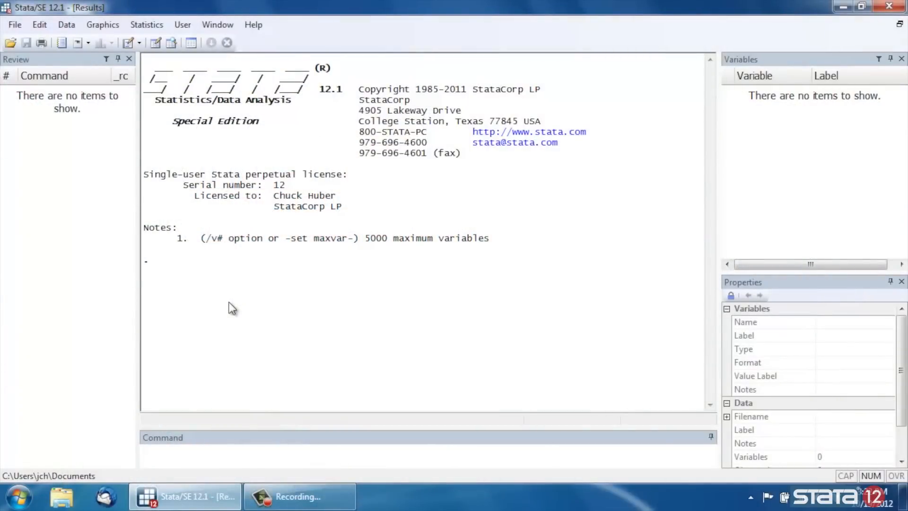
mouse_move(225, 301)
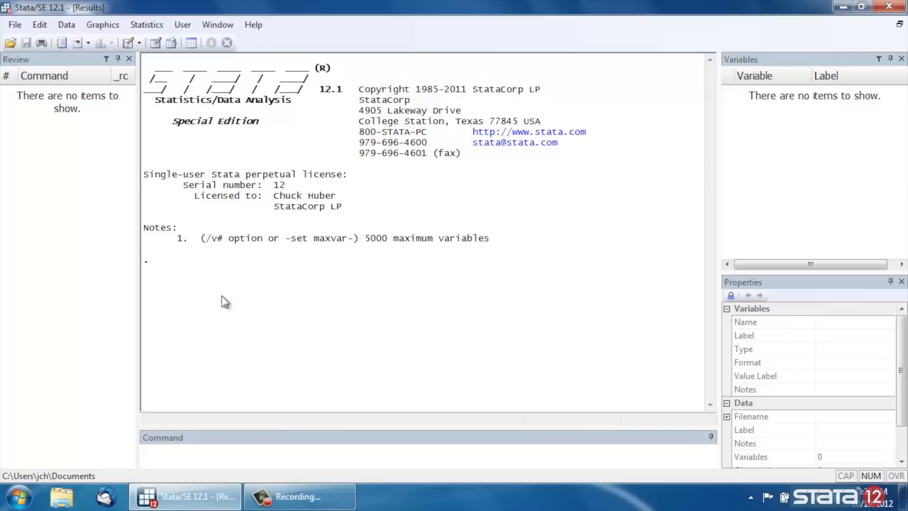
mouse_move(231, 300)
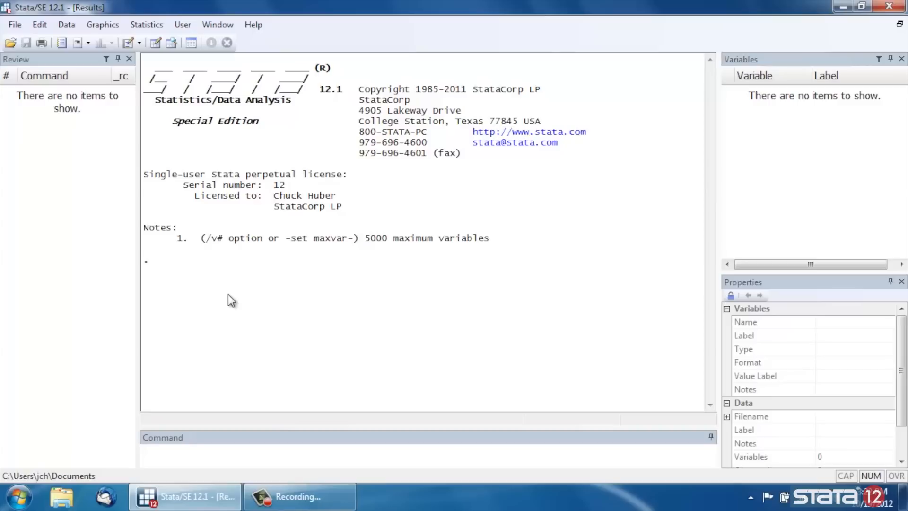
mouse_move(269, 324)
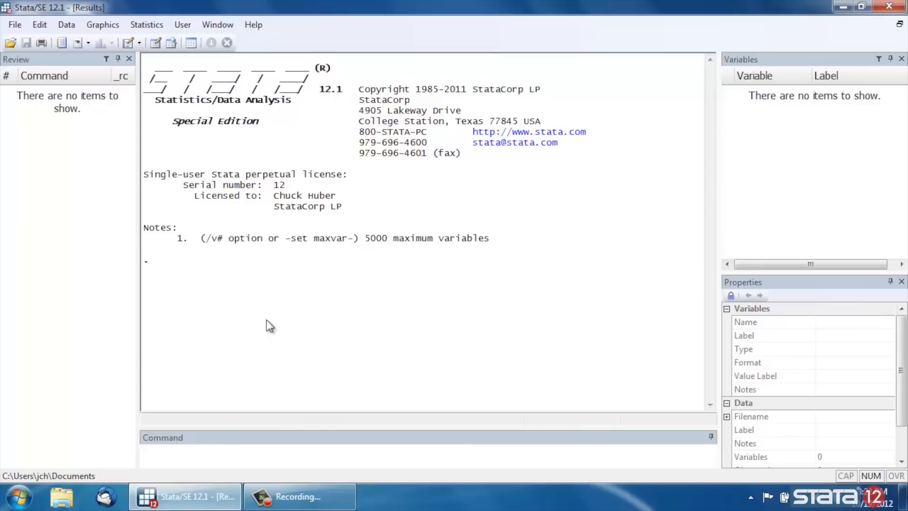
mouse_move(274, 295)
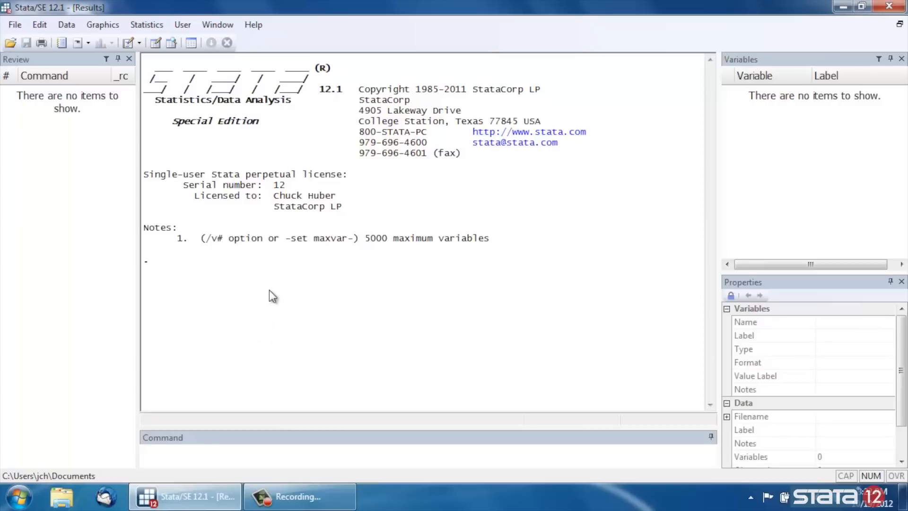
mouse_move(239, 279)
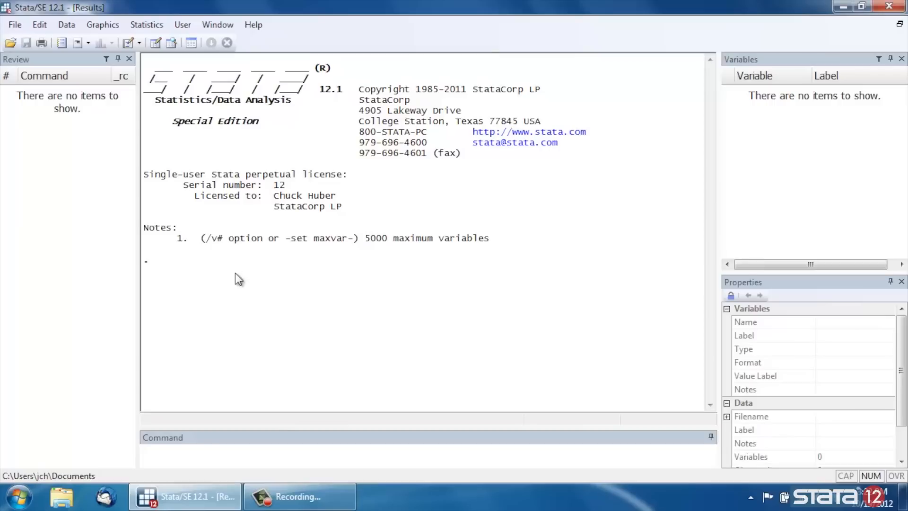
Load nhanes2.dta from the Base Reference Manual example datasets, under marginsplot
left_click(15, 24)
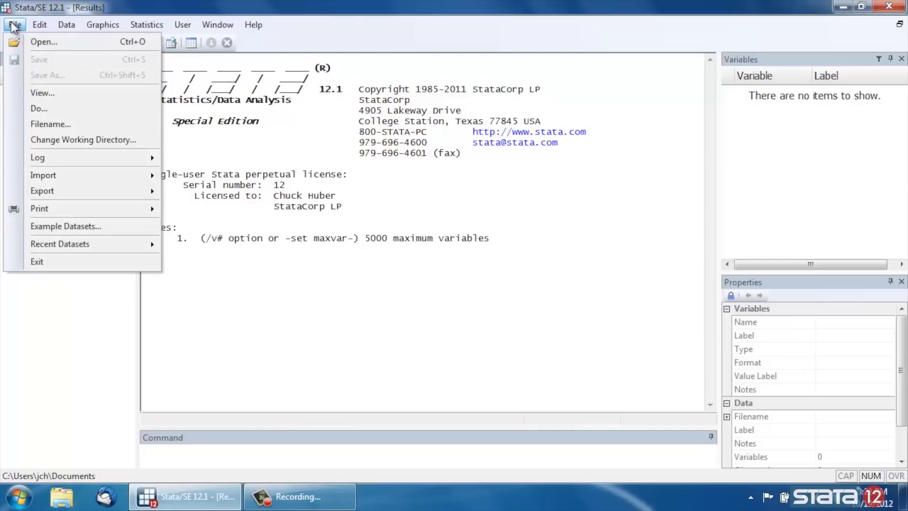
mouse_move(66, 226)
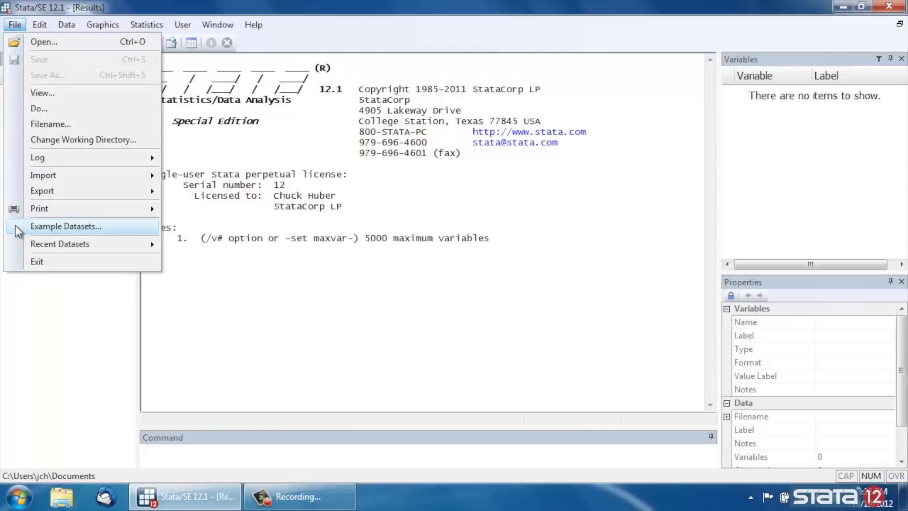
left_click(65, 226)
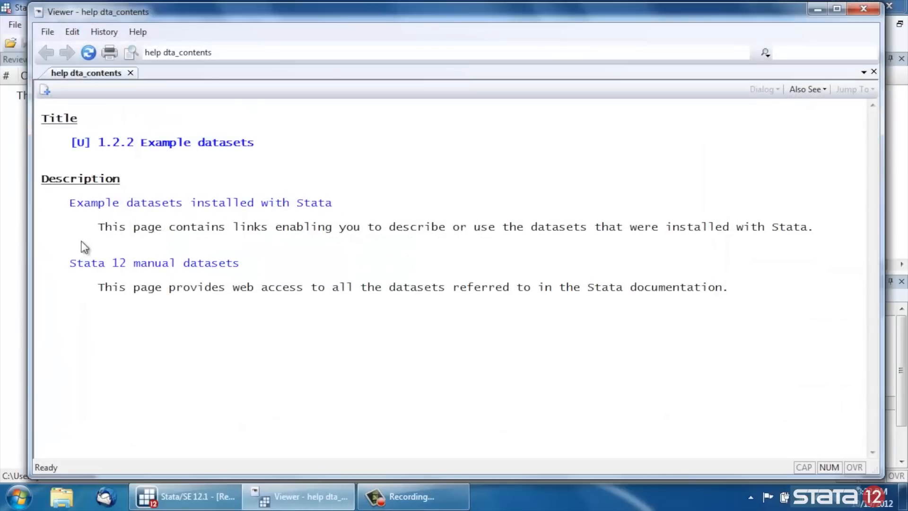
left_click(154, 263)
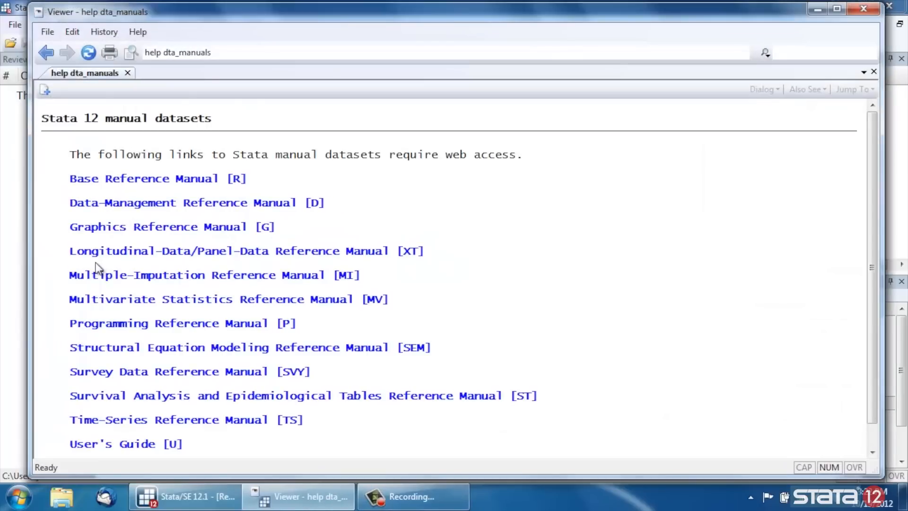
left_click(143, 178)
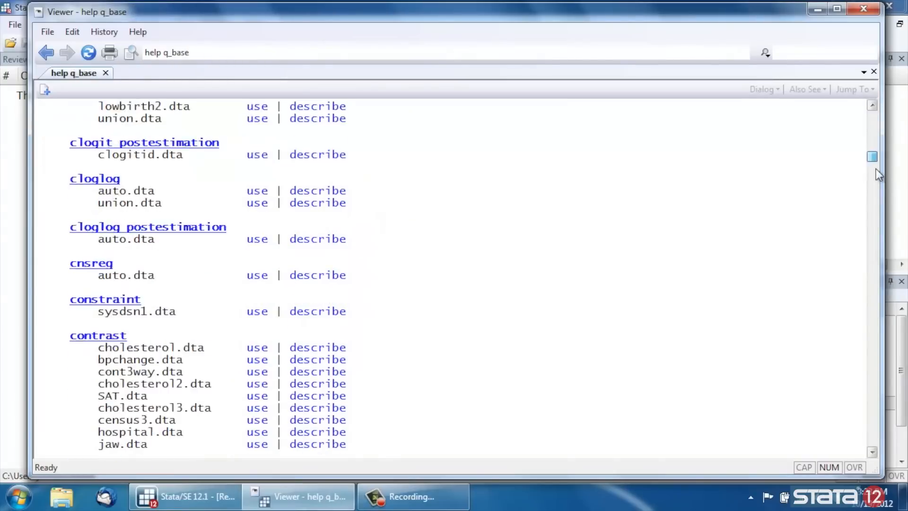
scroll("down", 3)
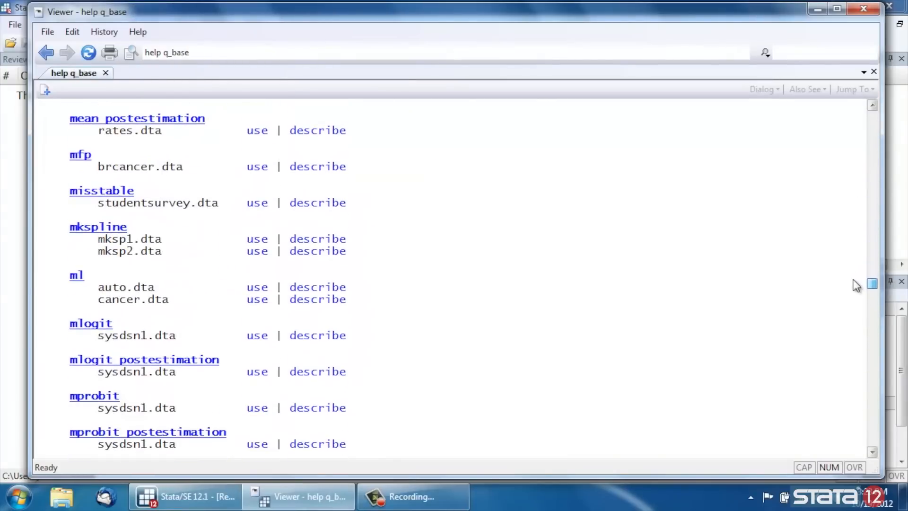
scroll("up", 3)
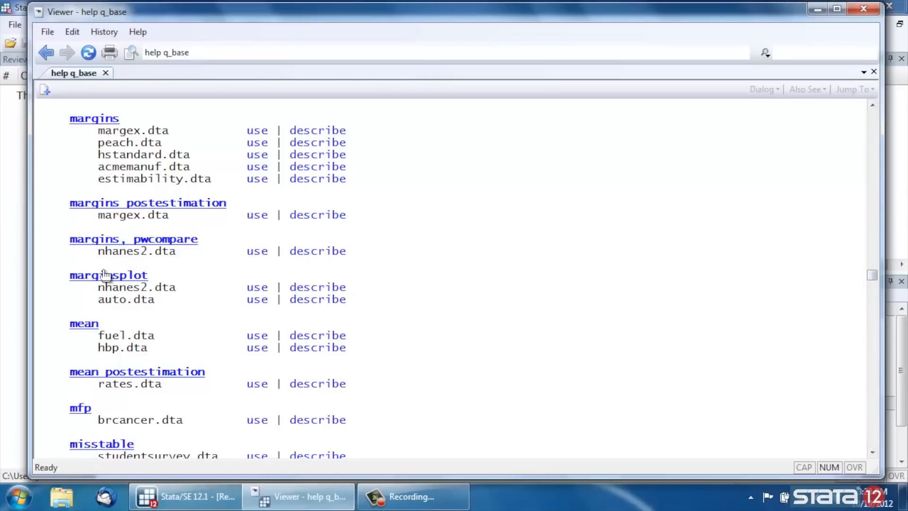
double_click(137, 286)
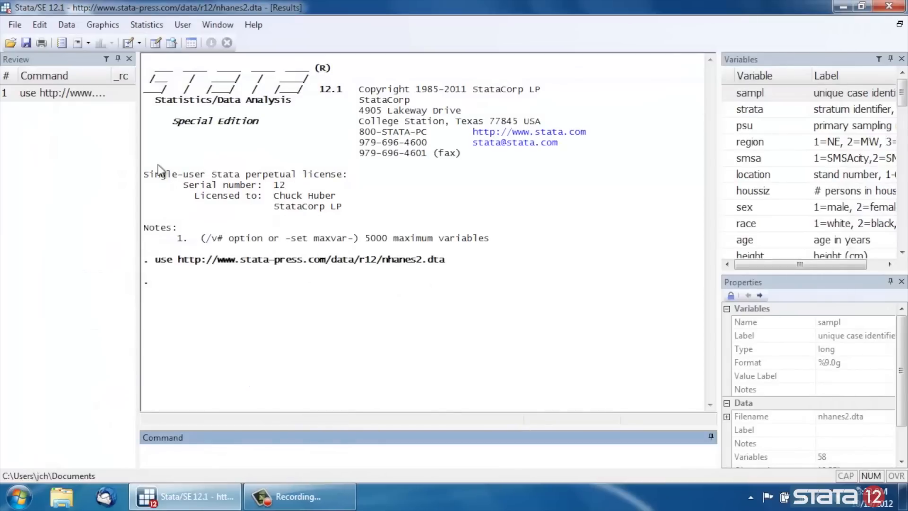
Start a linear regression with bpsystol as the dependent variable
left_click(146, 24)
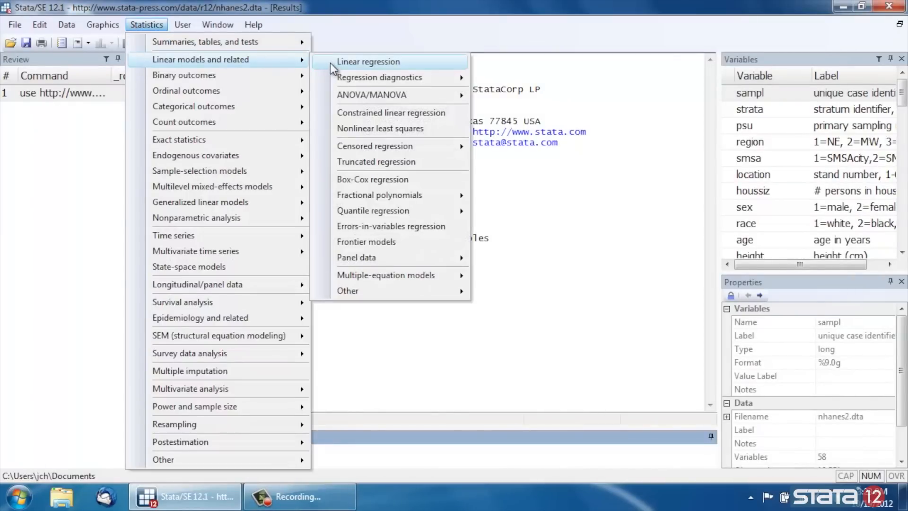
left_click(368, 62)
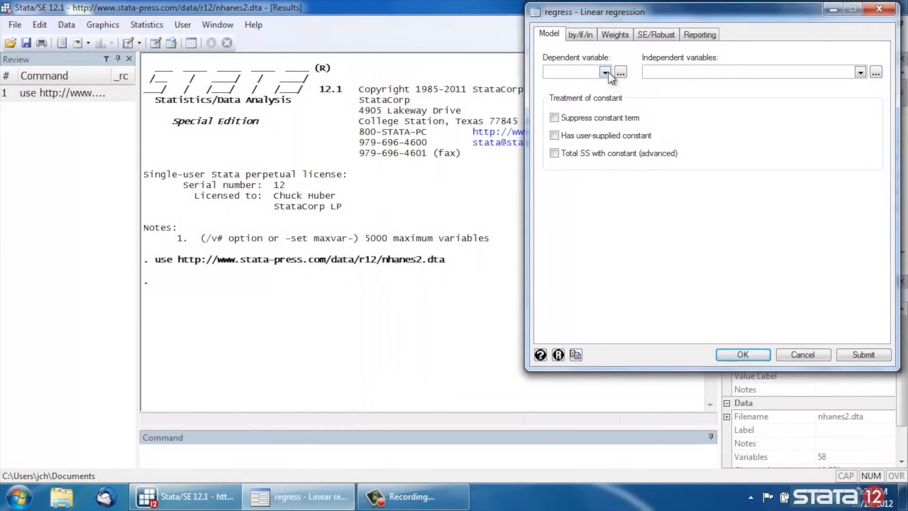
left_click(606, 72)
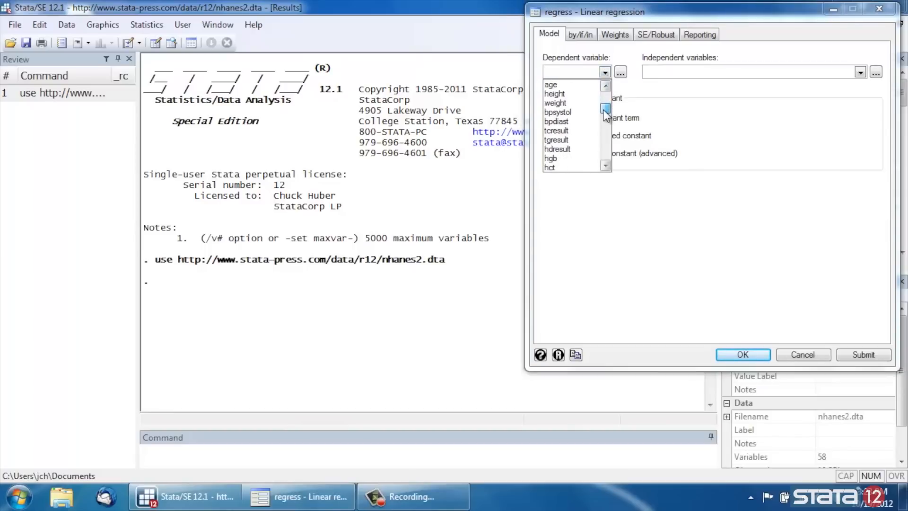
left_click(557, 111)
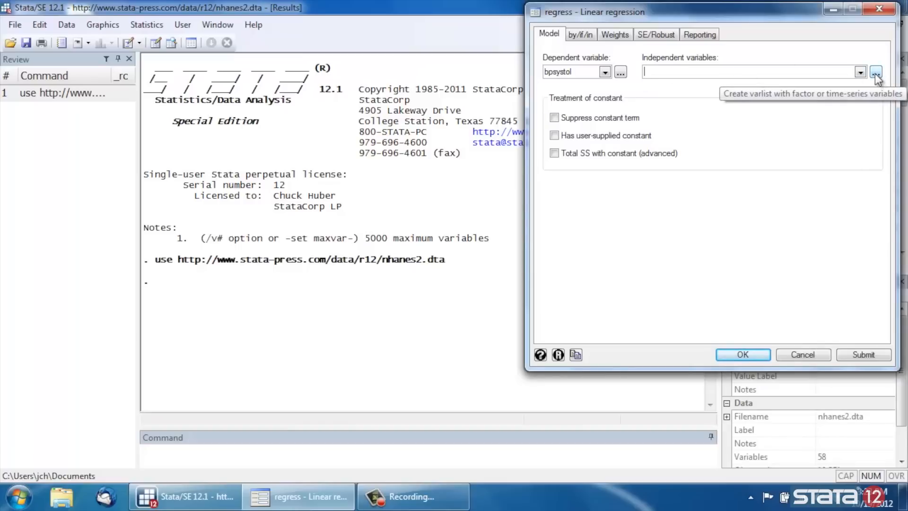
Add i.agegrp with the default base level as the independent term and run it
left_click(875, 71)
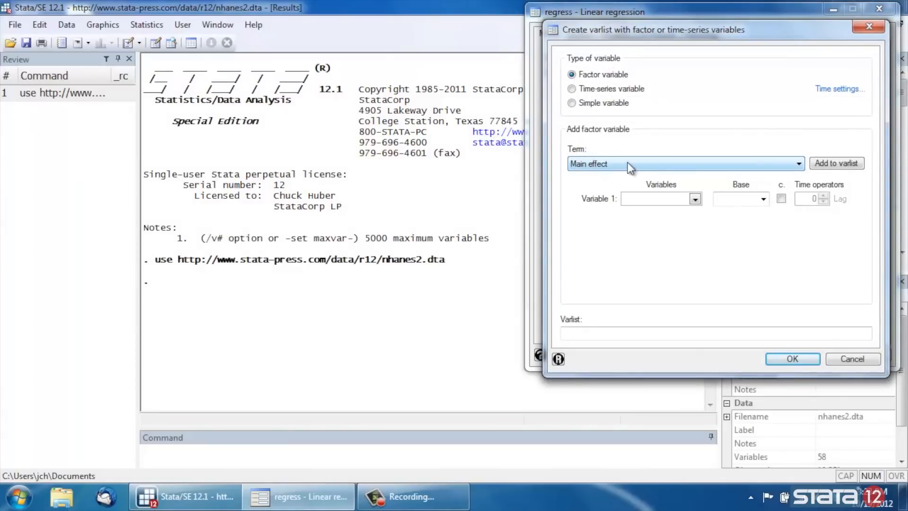
left_click(694, 198)
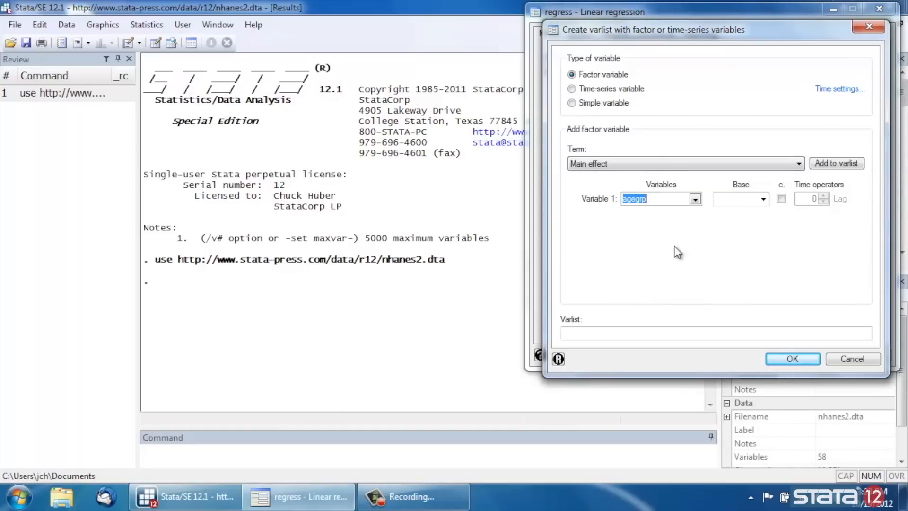
left_click(762, 199)
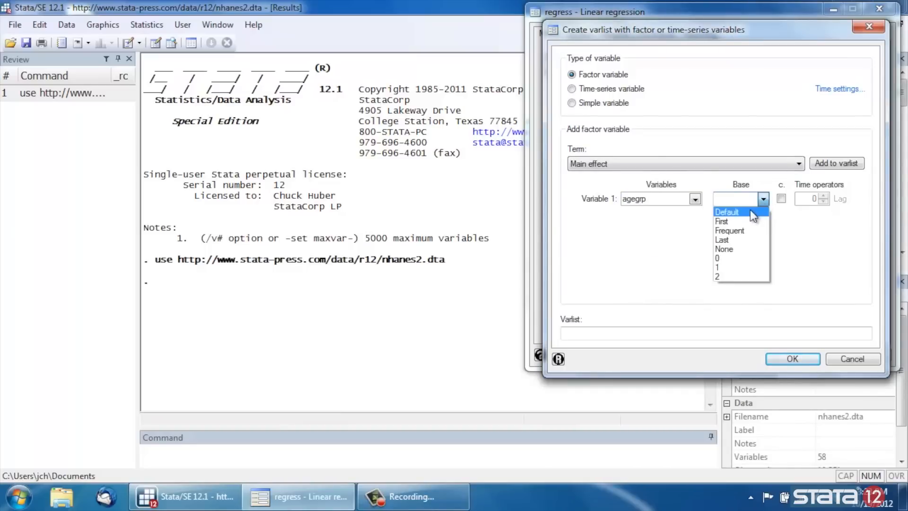
left_click(726, 211)
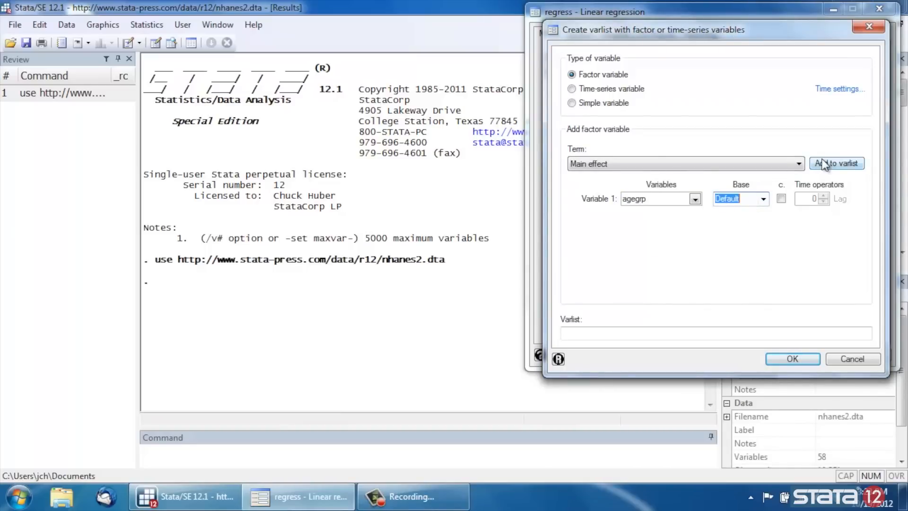
left_click(835, 163)
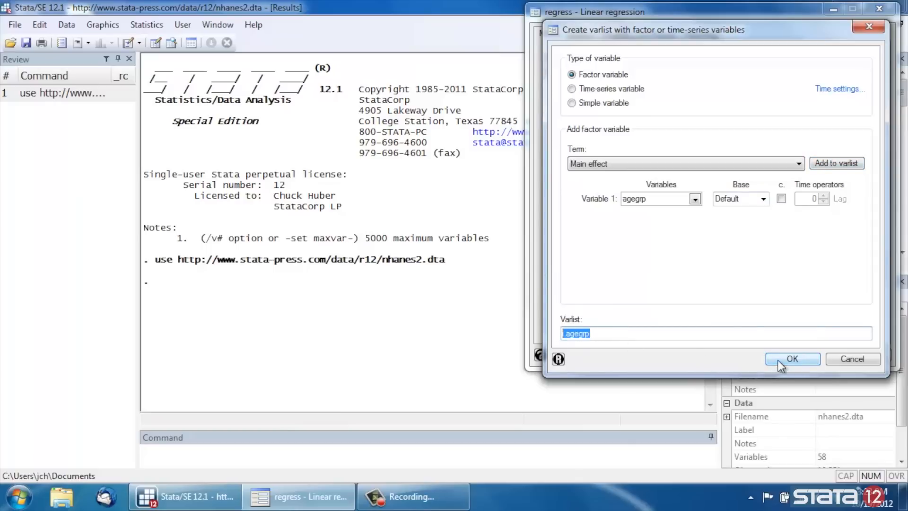
left_click(791, 359)
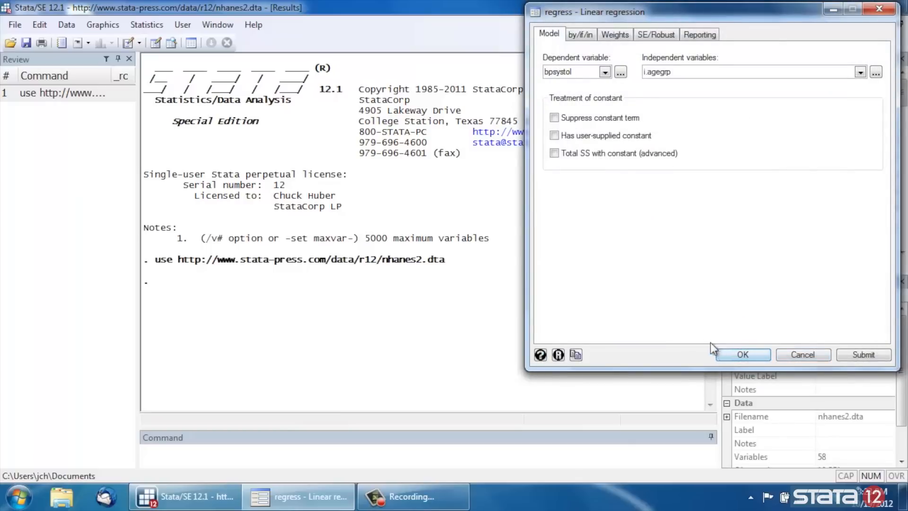
left_click(742, 354)
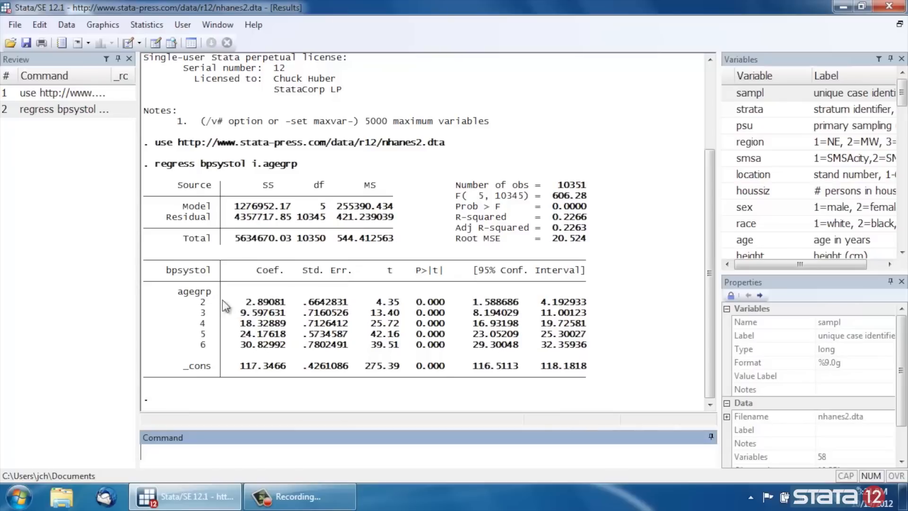
mouse_move(219, 344)
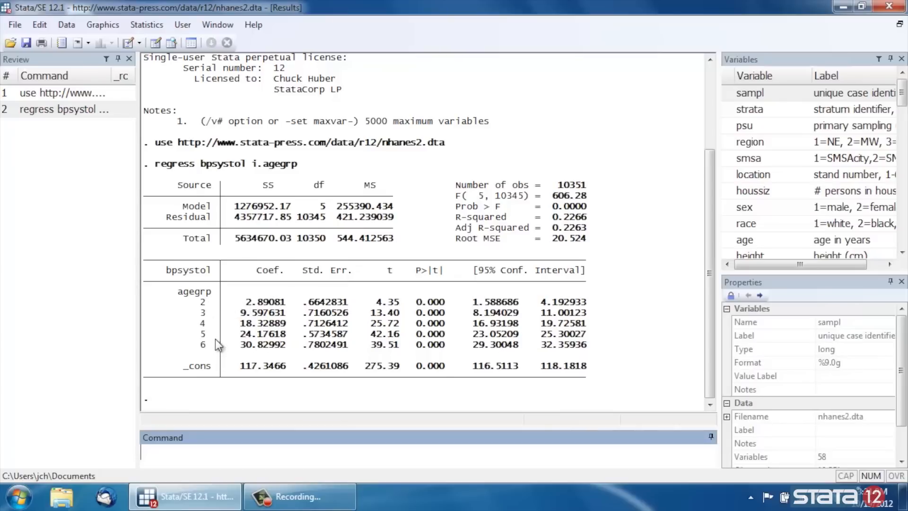
double_click(263, 365)
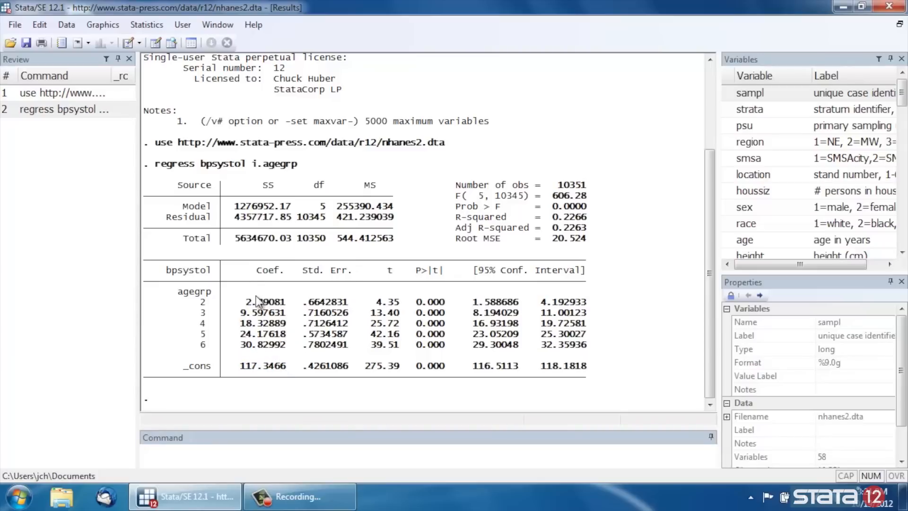
left_click(146, 24)
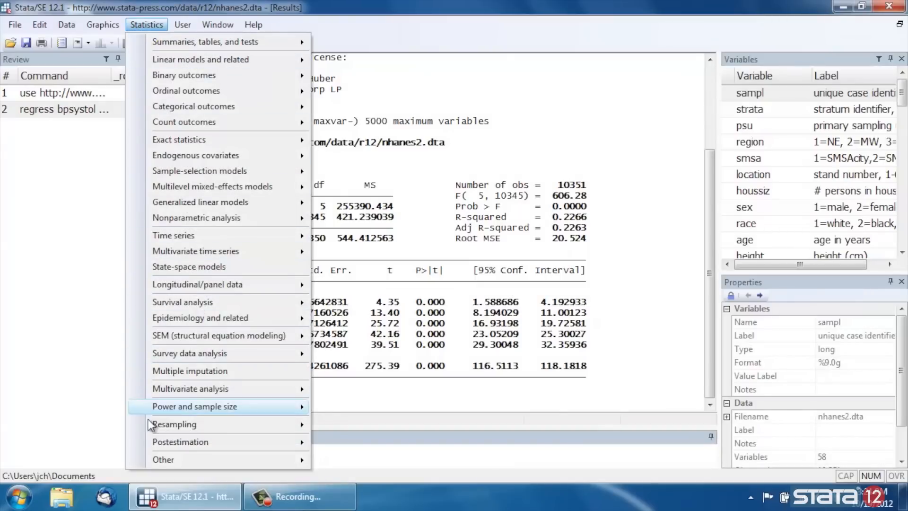
mouse_move(180, 441)
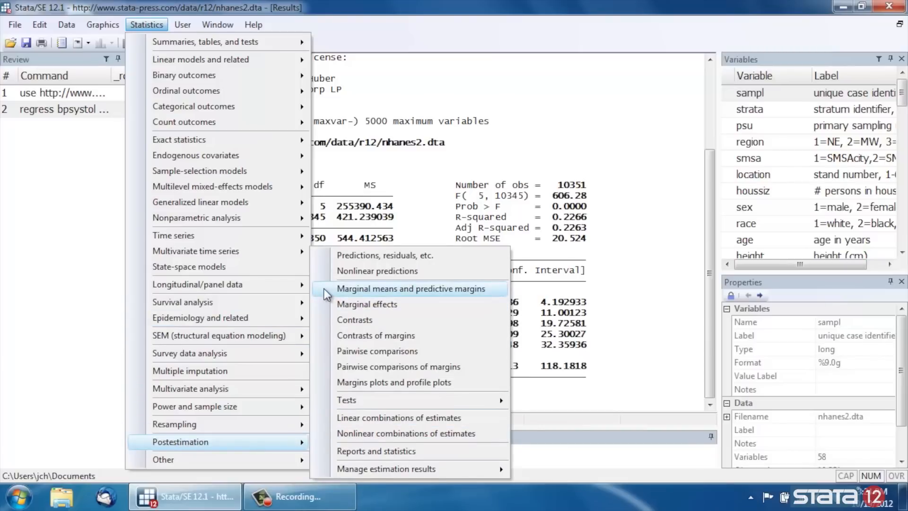
Open the predictive margins settings and begin specifying agegrp as the factor term
left_click(413, 289)
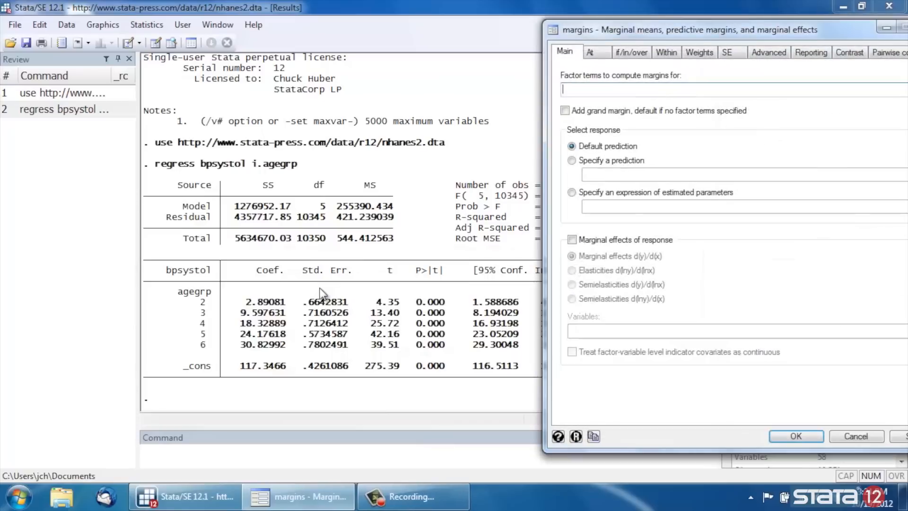
left_click_drag(683, 29, 631, 20)
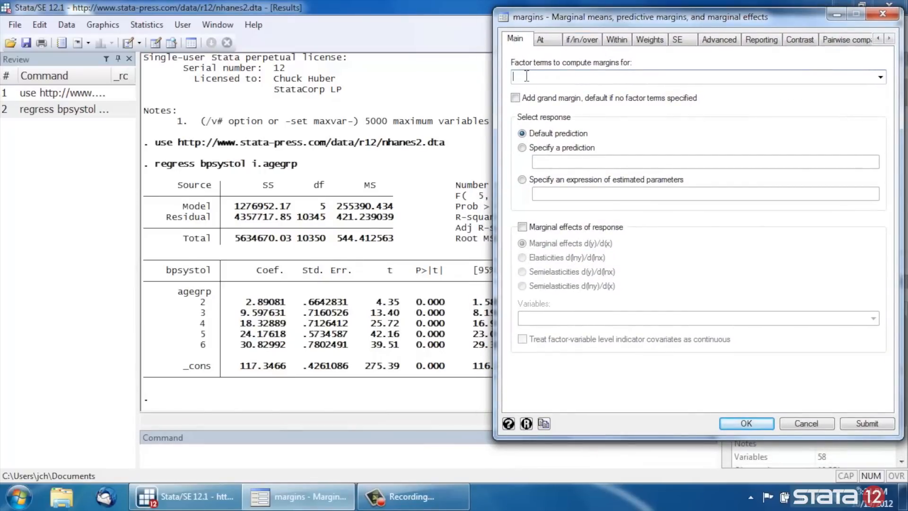
mouse_move(555, 69)
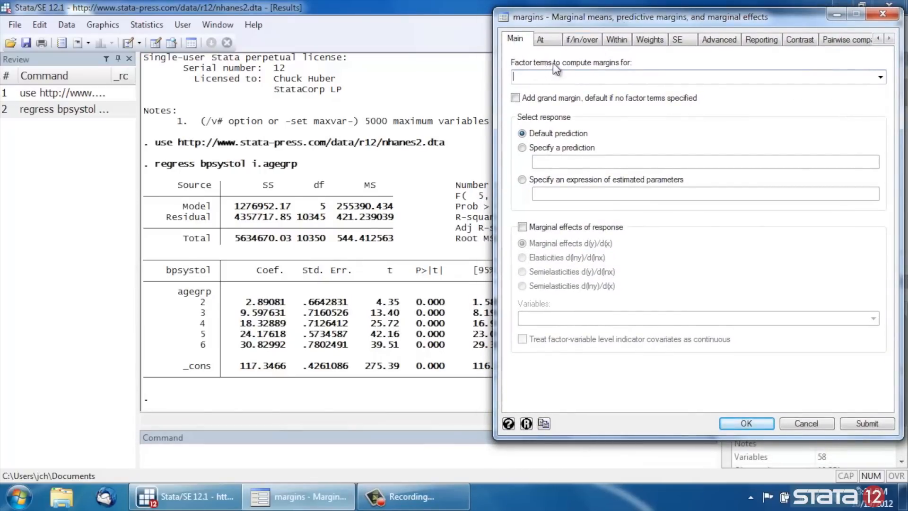
left_click(879, 77)
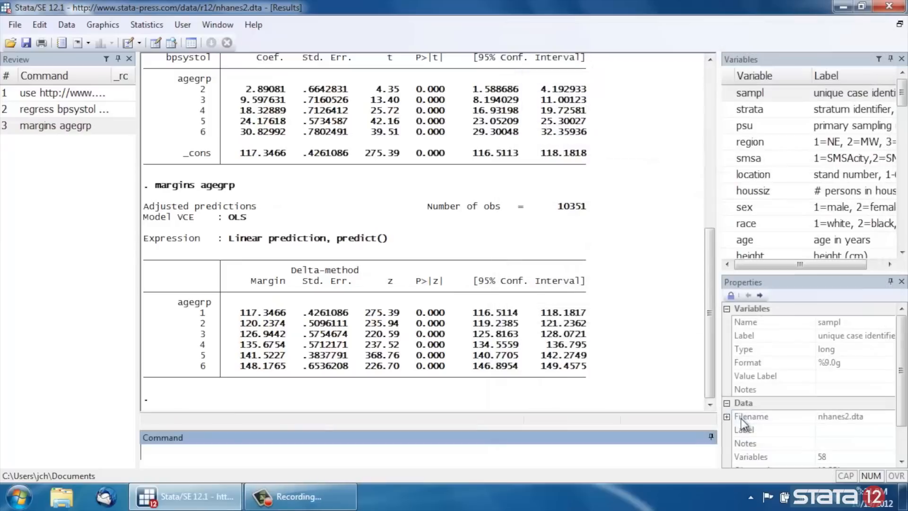
mouse_move(246, 322)
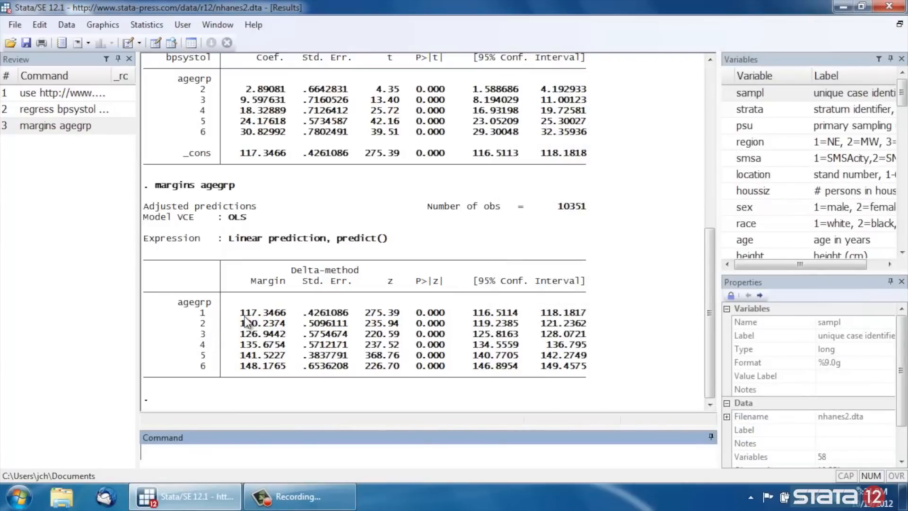
double_click(250, 312)
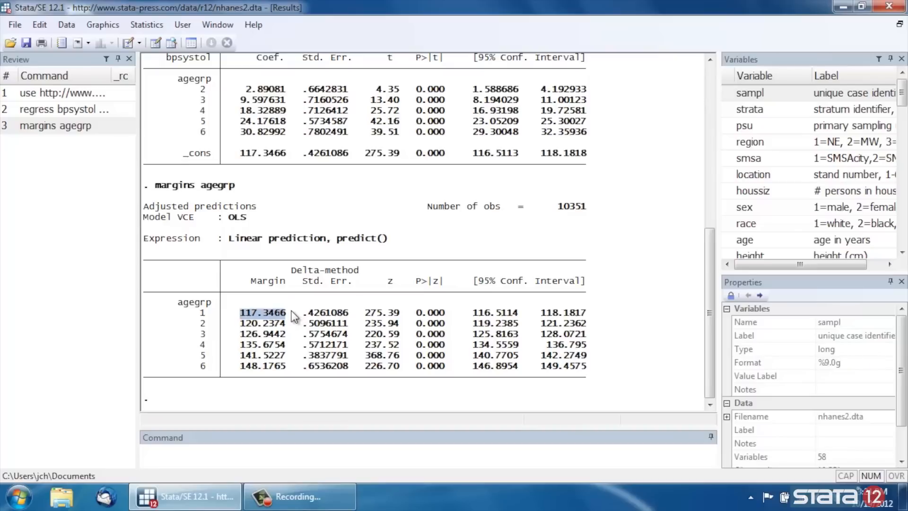
mouse_move(263, 322)
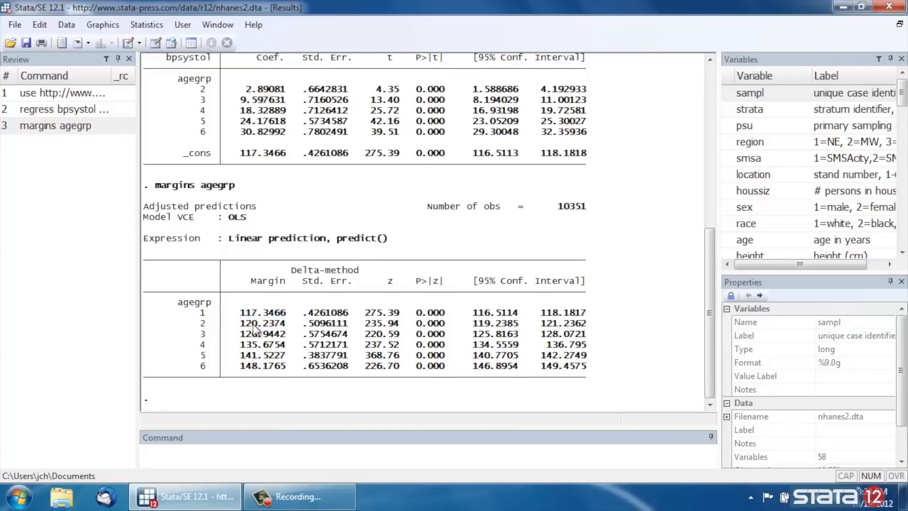
mouse_move(333, 322)
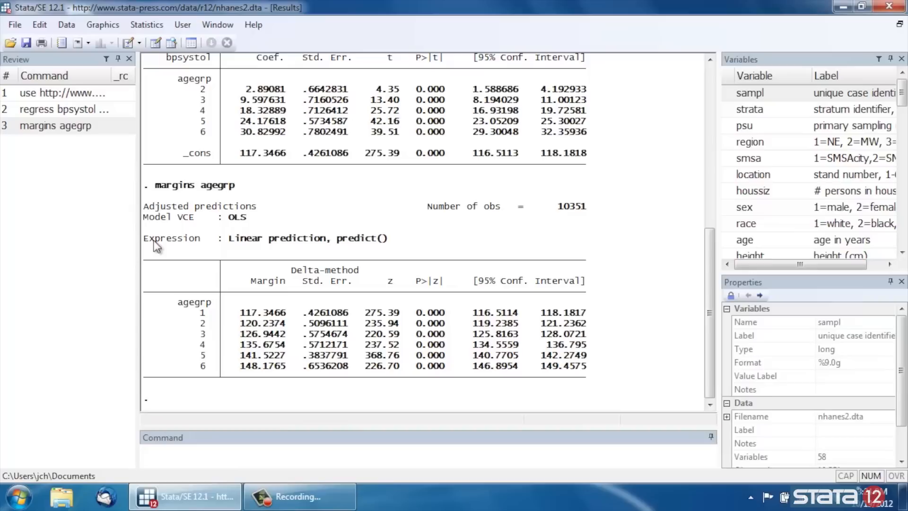
mouse_move(163, 253)
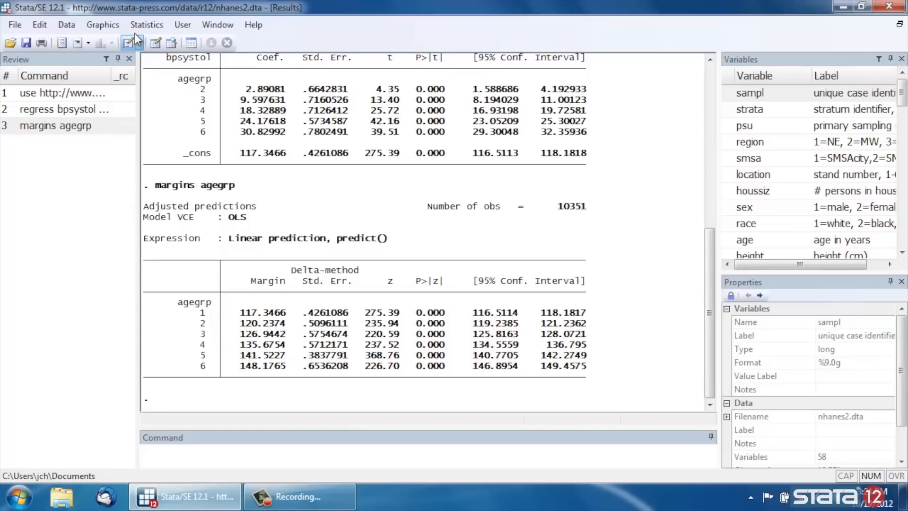
Submit a margins plot with agegrp on the x axis, keeping the dialog open
left_click(147, 24)
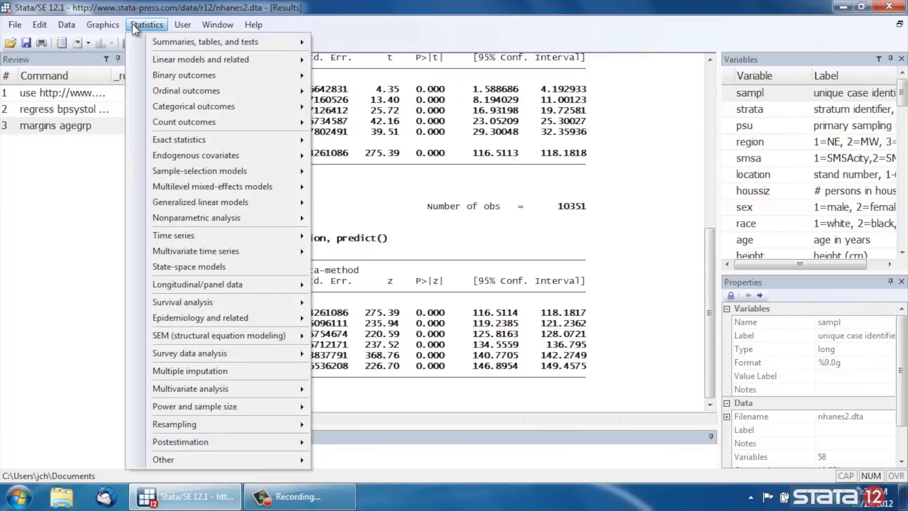
mouse_move(180, 441)
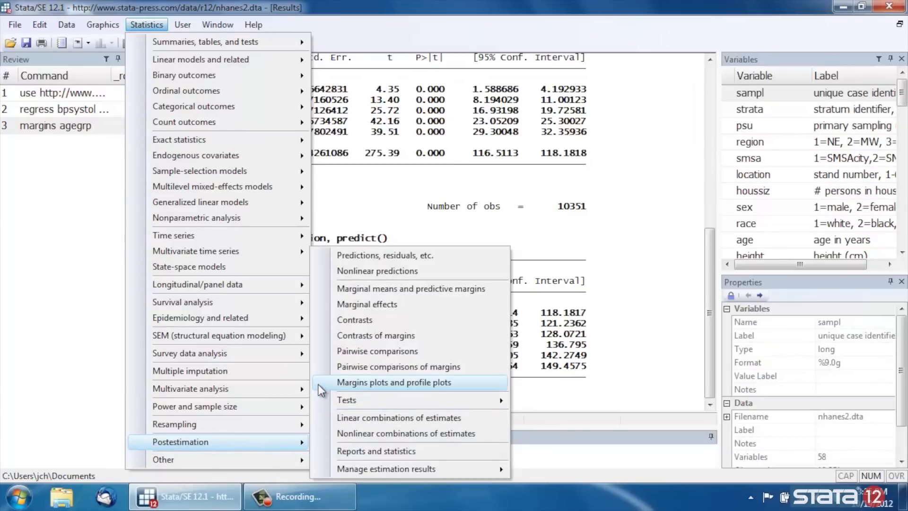
mouse_move(457, 387)
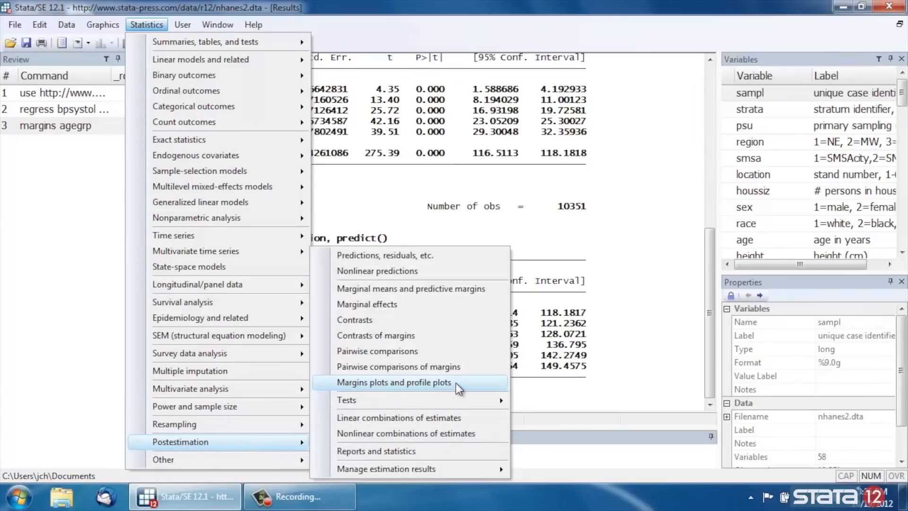
left_click(393, 382)
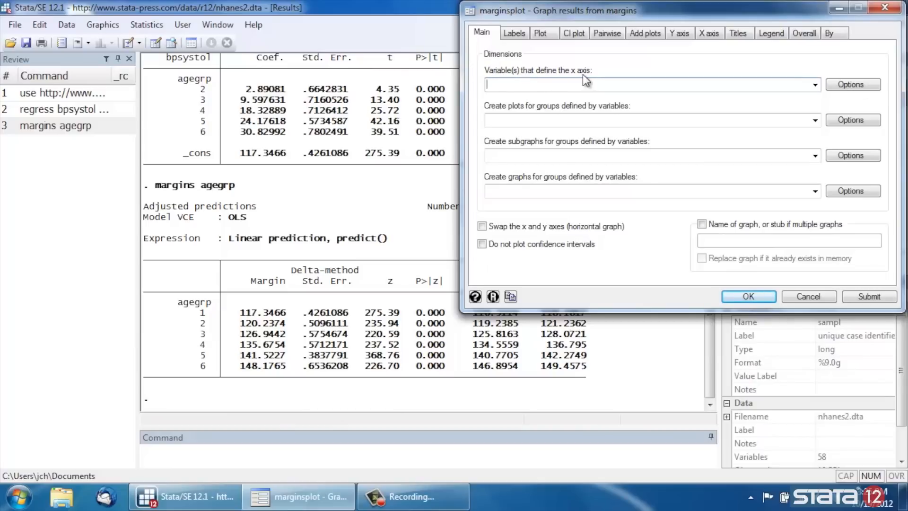
left_click(814, 85)
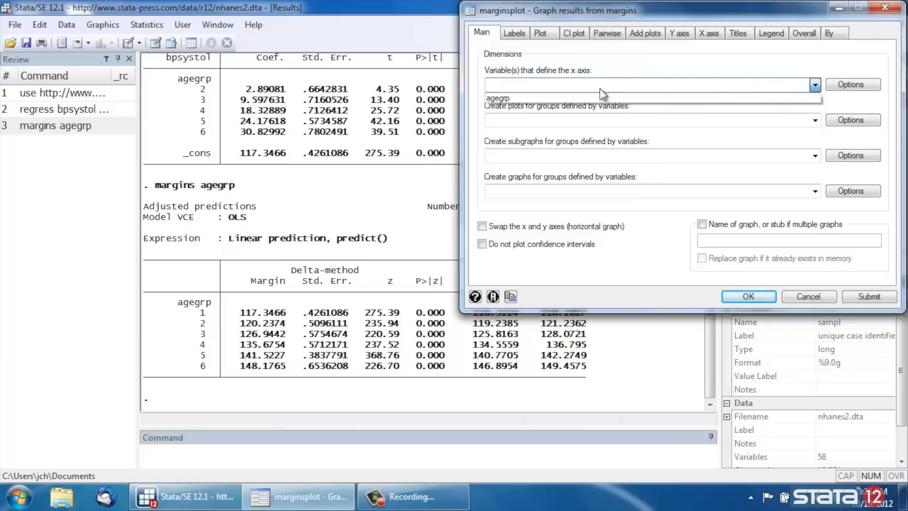
left_click(497, 98)
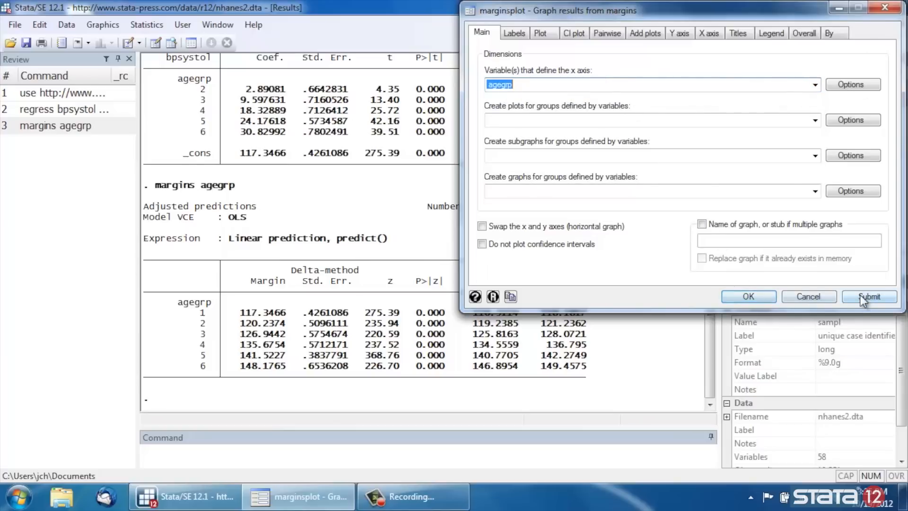
left_click(868, 296)
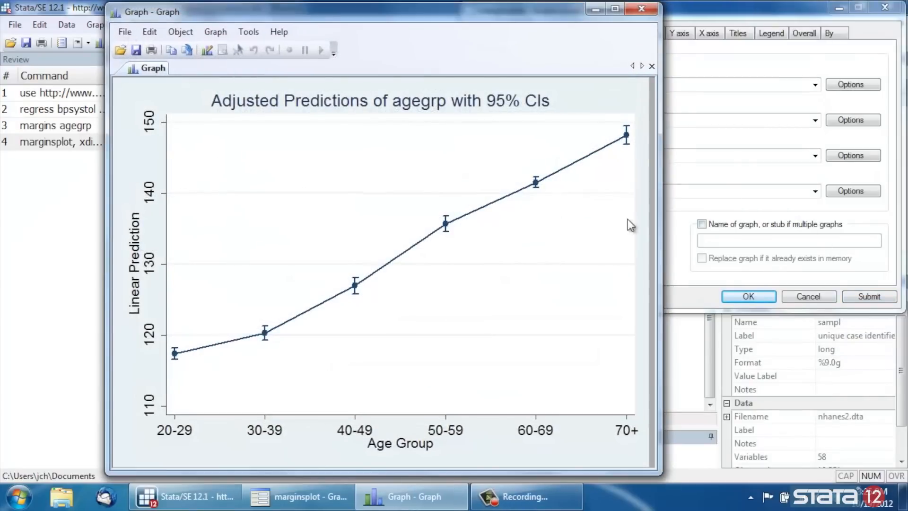
mouse_move(203, 387)
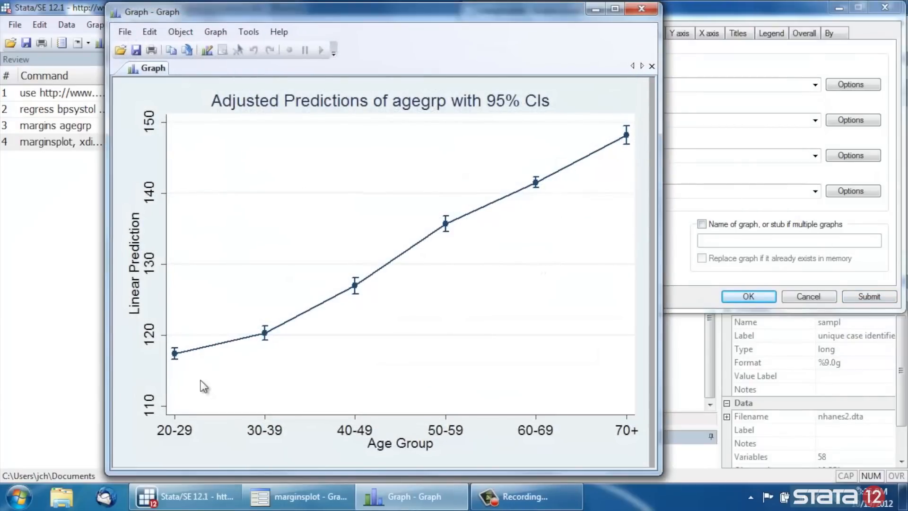
mouse_move(185, 434)
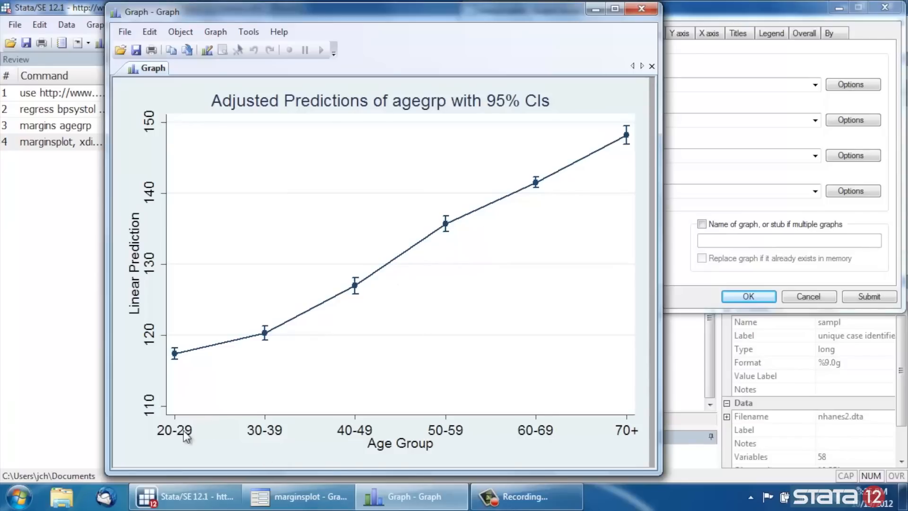
mouse_move(273, 448)
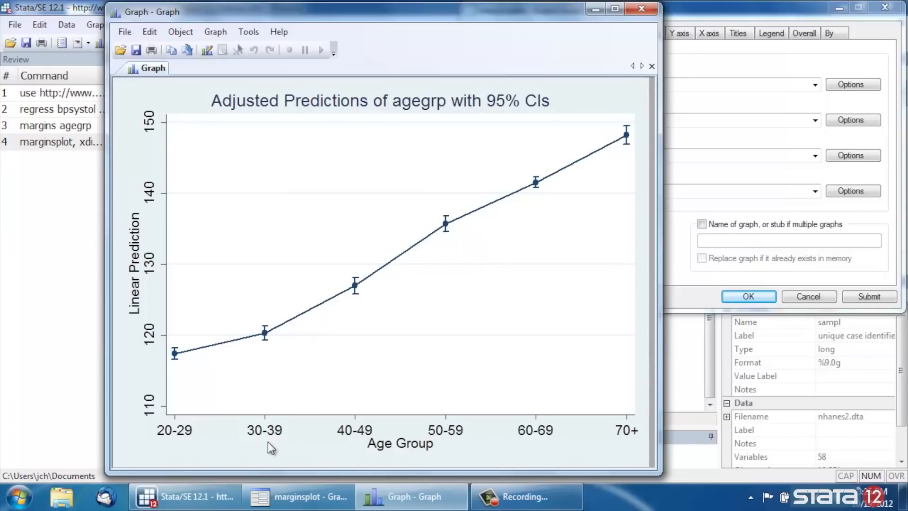
mouse_move(154, 403)
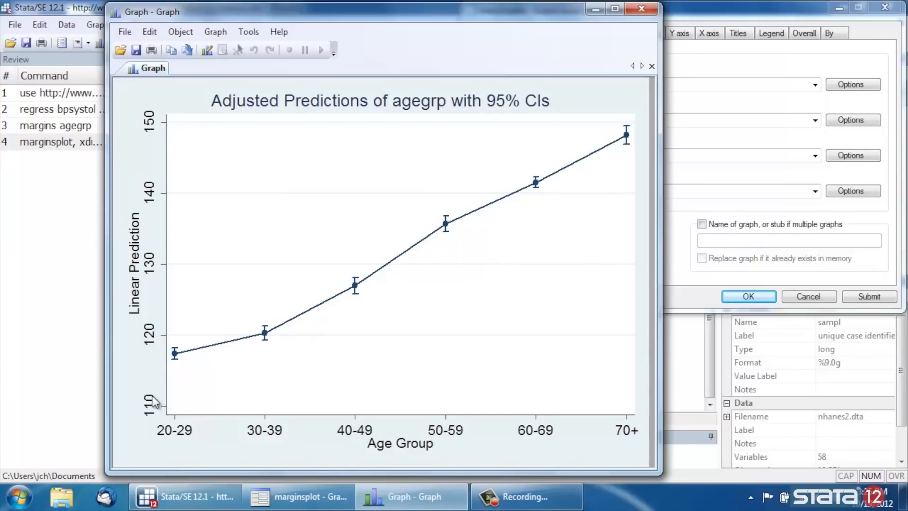
mouse_move(178, 387)
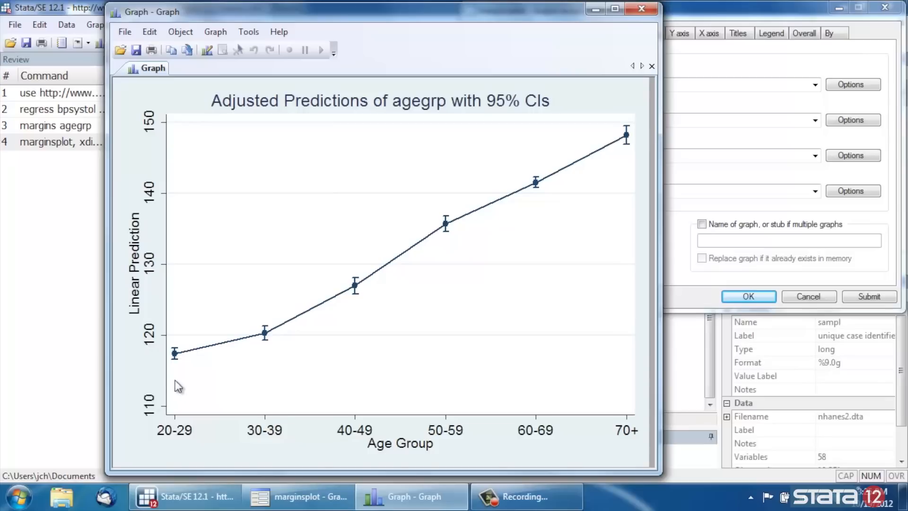
mouse_move(185, 347)
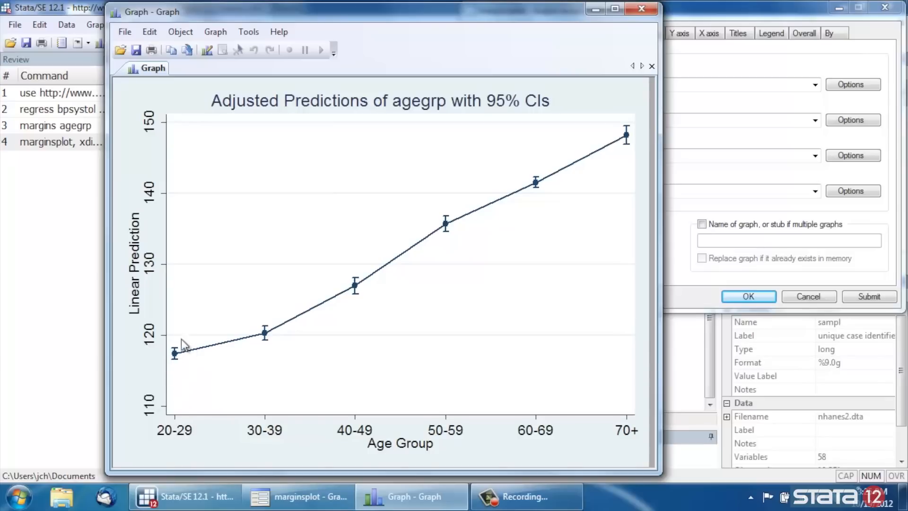
mouse_move(181, 357)
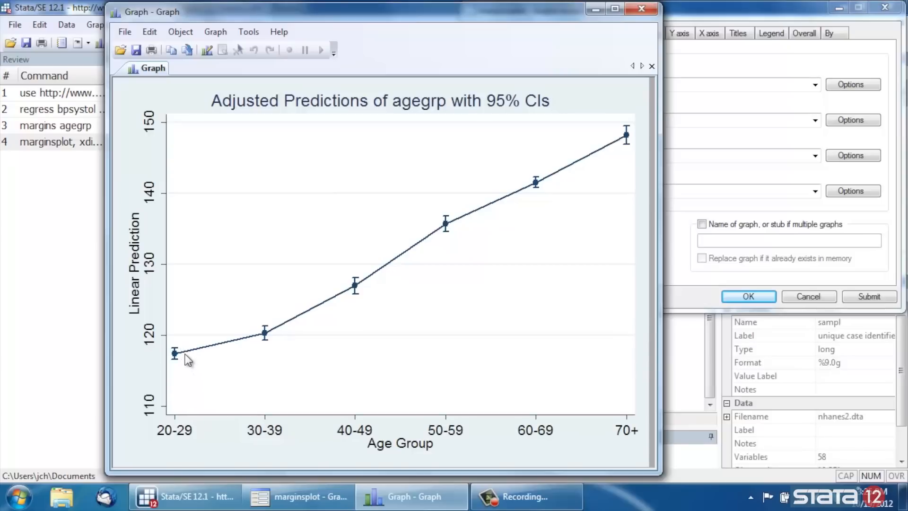
mouse_move(183, 350)
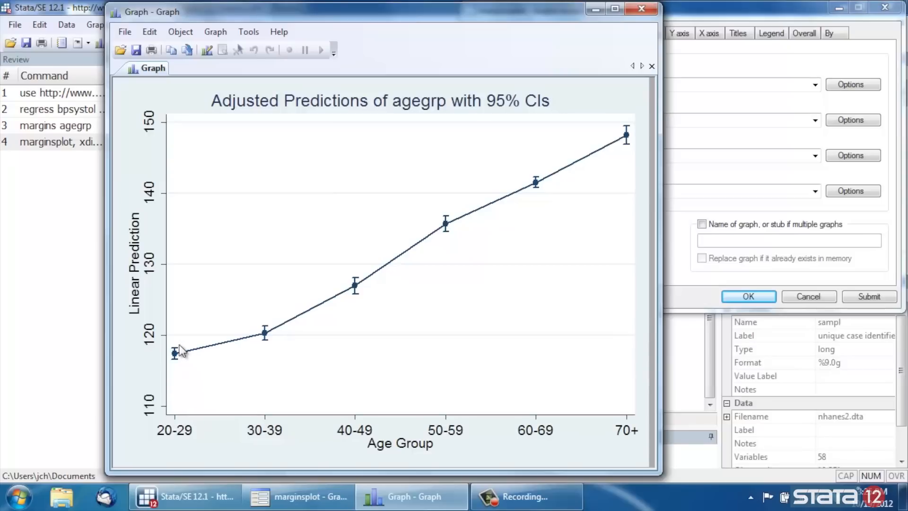
mouse_move(260, 322)
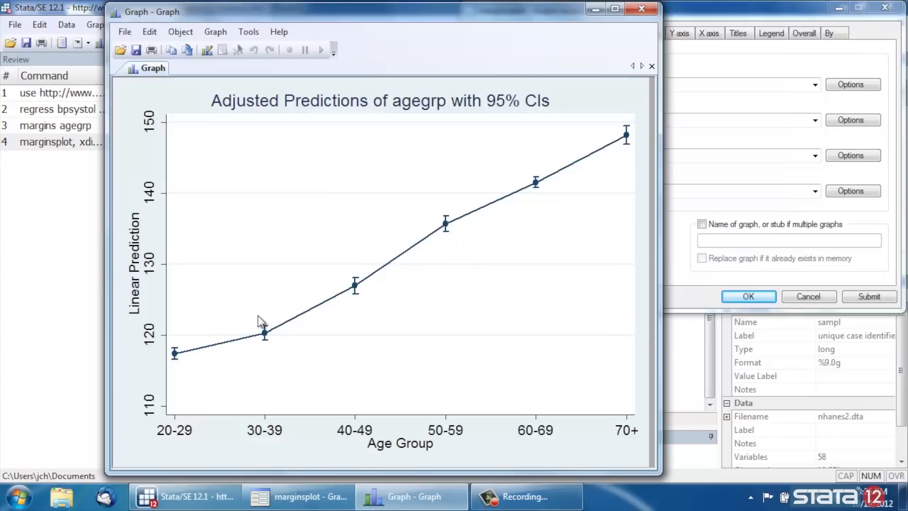
mouse_move(275, 324)
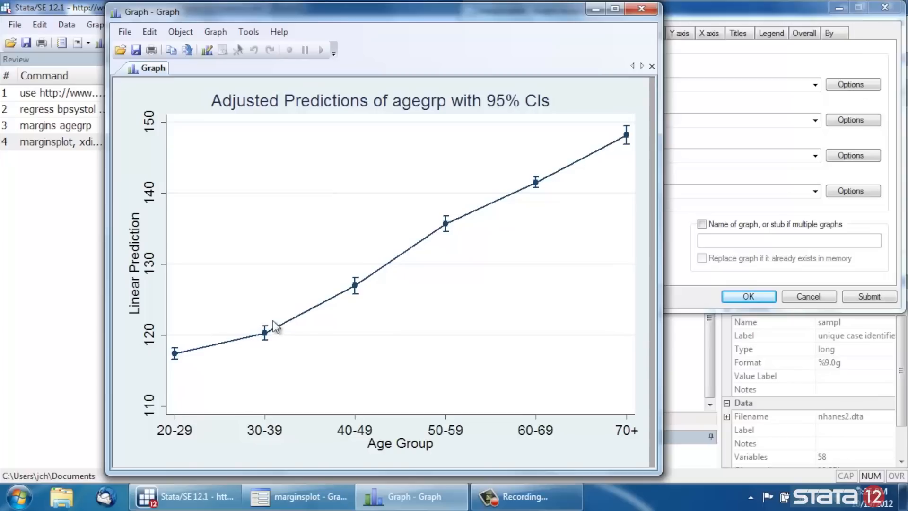
mouse_move(469, 204)
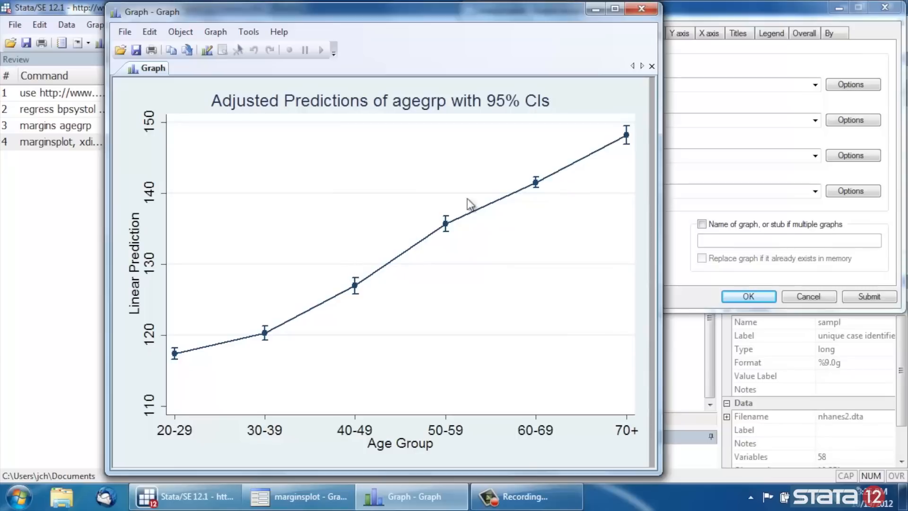
mouse_move(195, 353)
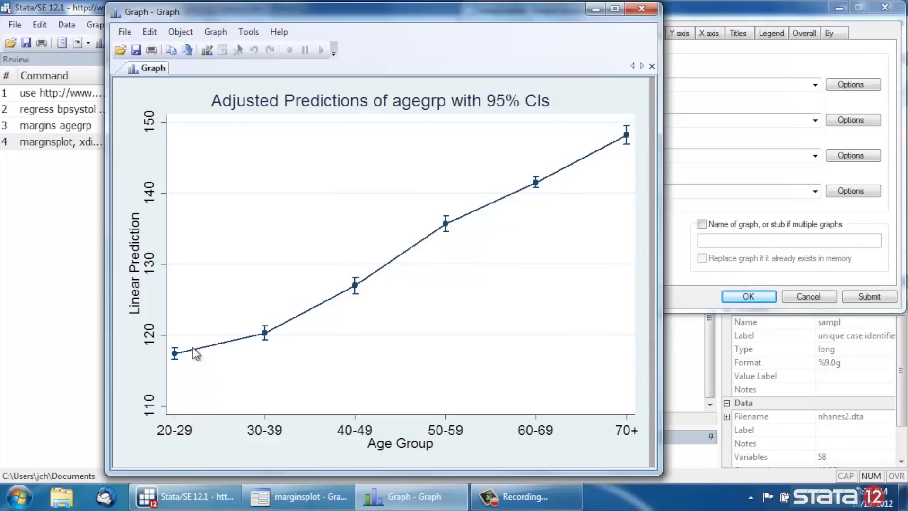
mouse_move(298, 248)
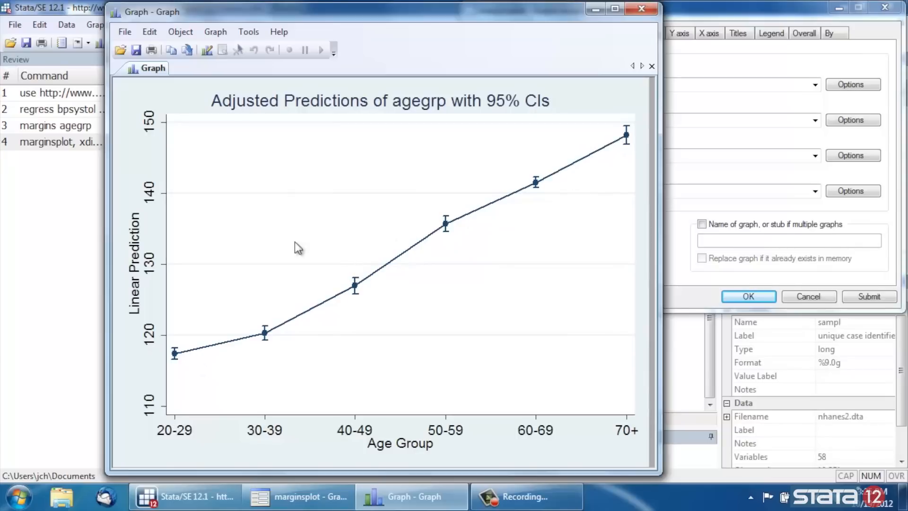
mouse_move(196, 361)
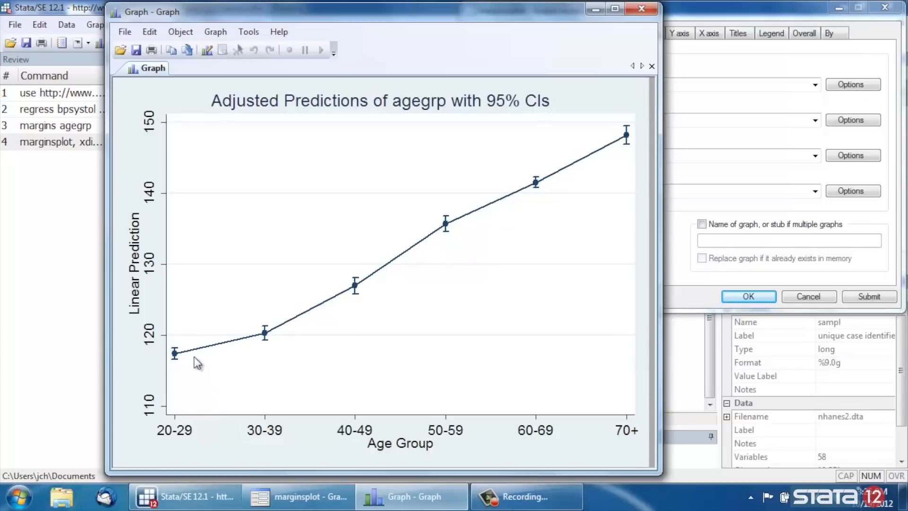
mouse_move(557, 167)
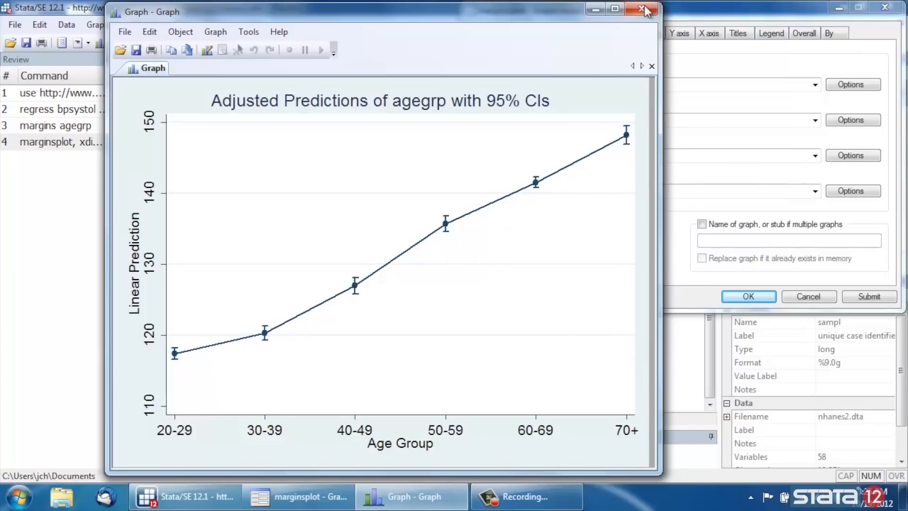
Close the connected-line adjusted-predictions graph window
left_click(644, 10)
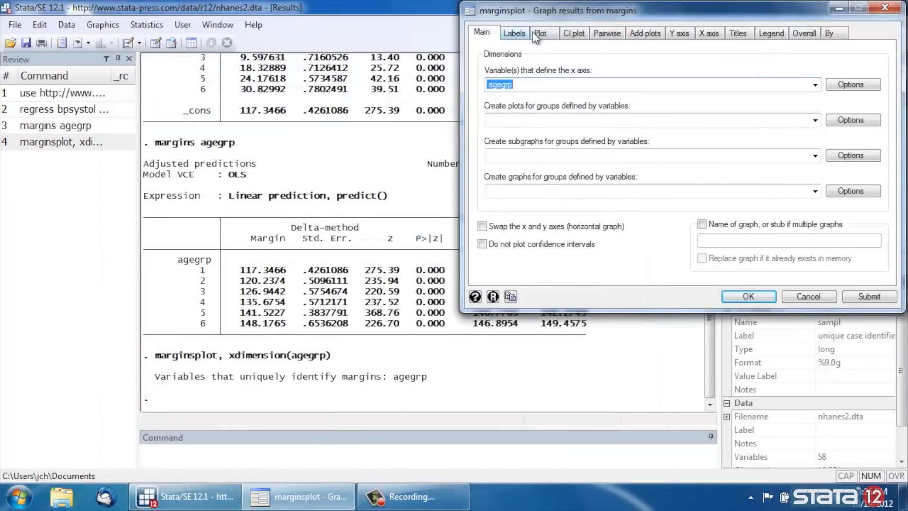
Set the marginsplot plot type to Scatter
left_click(539, 33)
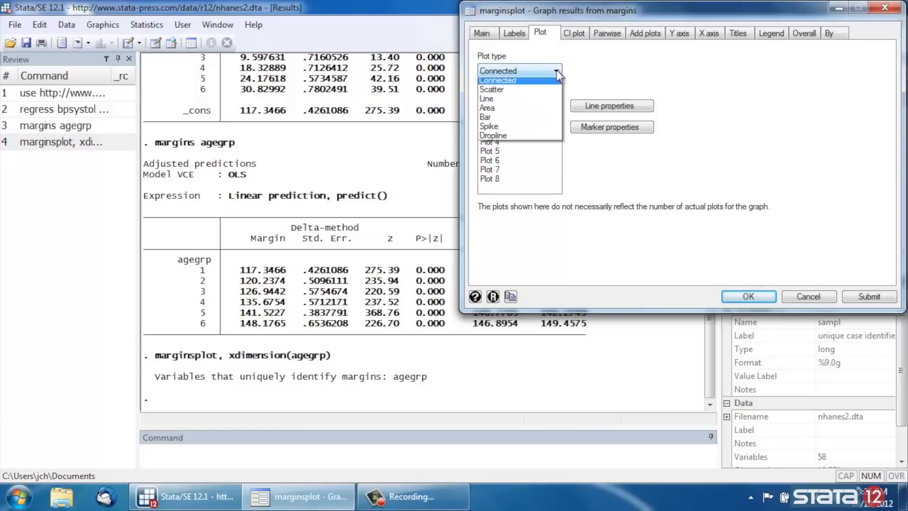
left_click(491, 90)
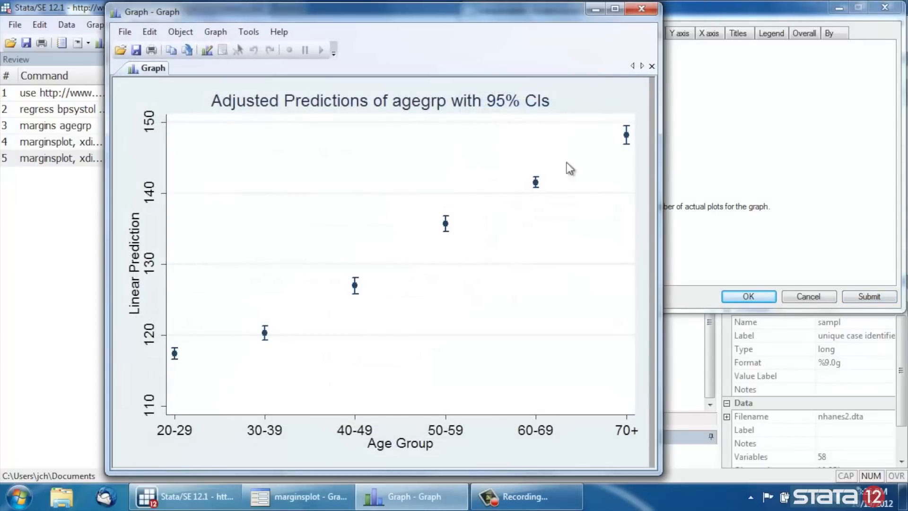
mouse_move(225, 359)
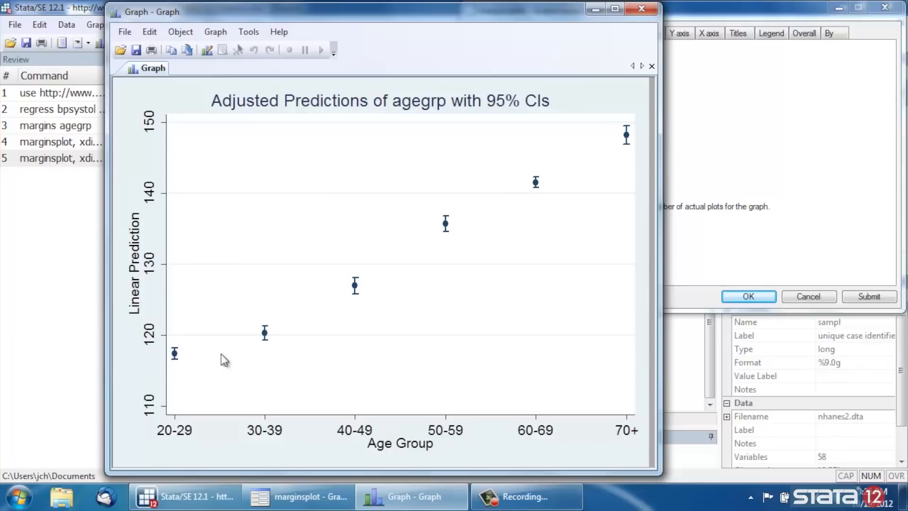
mouse_move(341, 377)
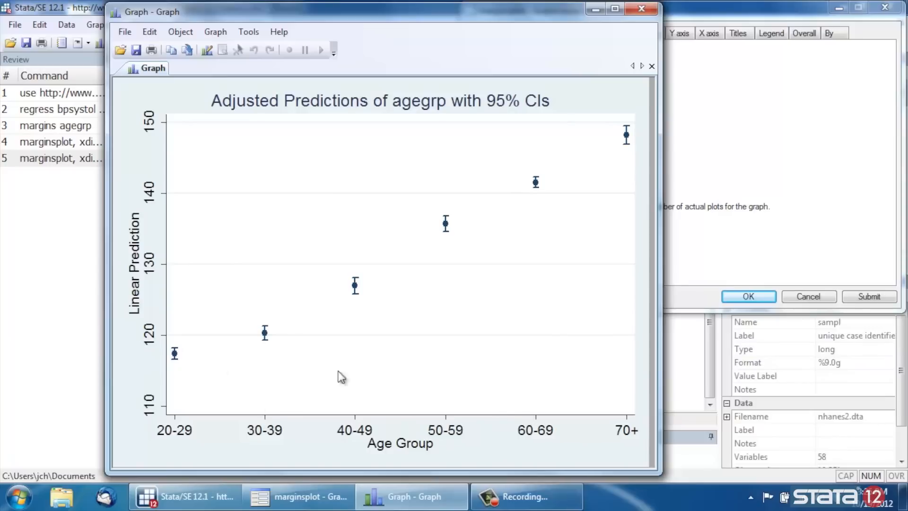
mouse_move(345, 288)
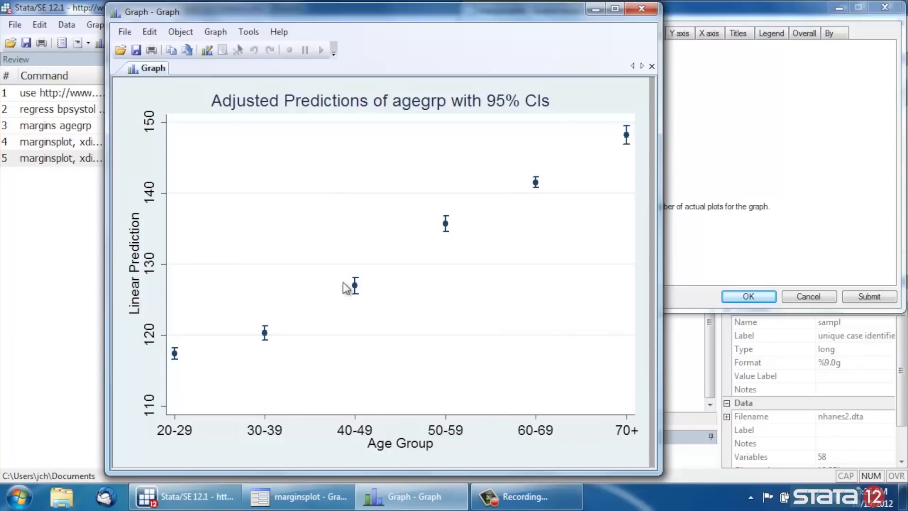
mouse_move(544, 163)
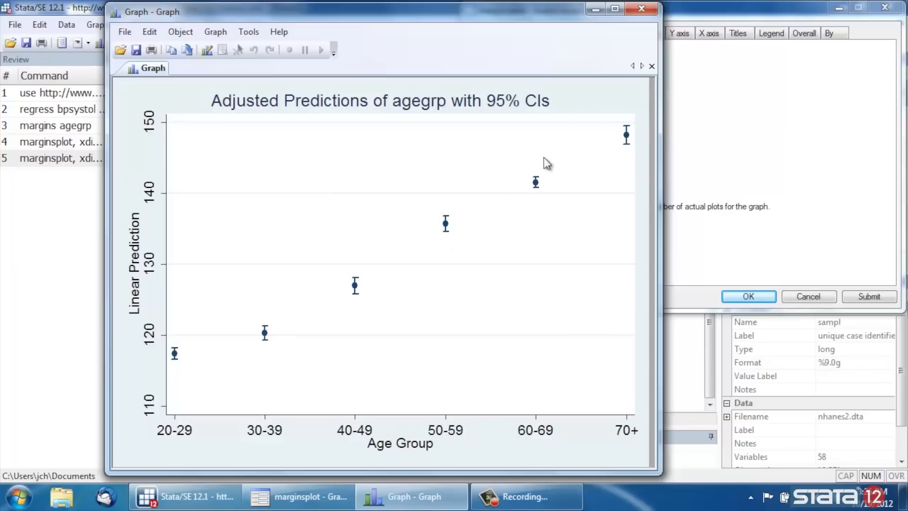
mouse_move(562, 158)
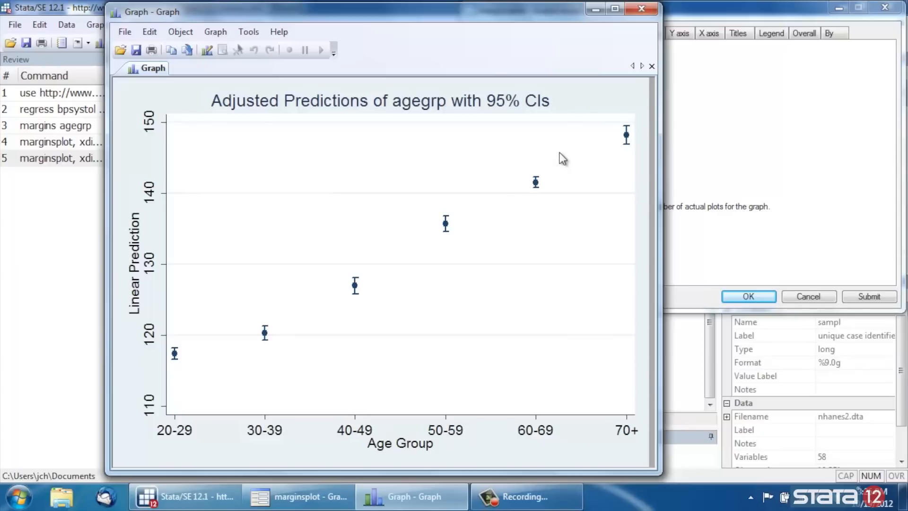
mouse_move(170, 164)
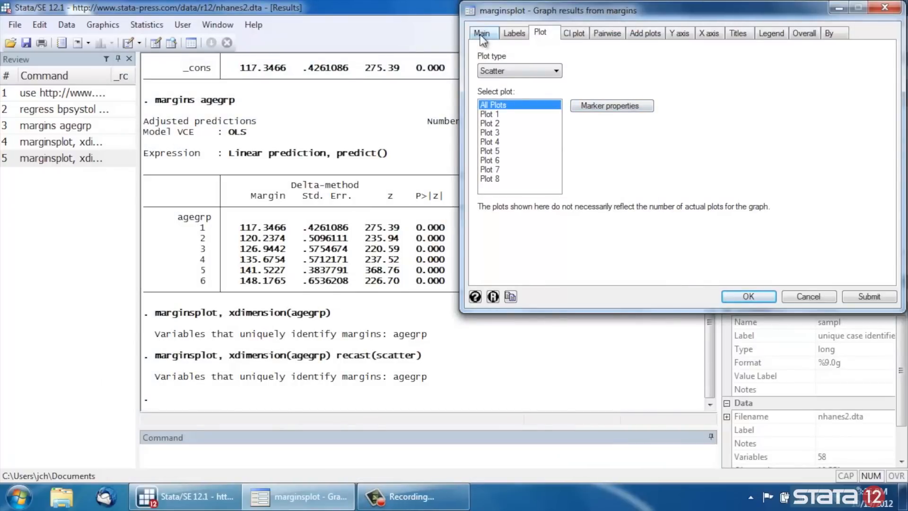
Tick 'Swap the x and y axes (horizontal graph)' on the Main tab and redraw
left_click(482, 33)
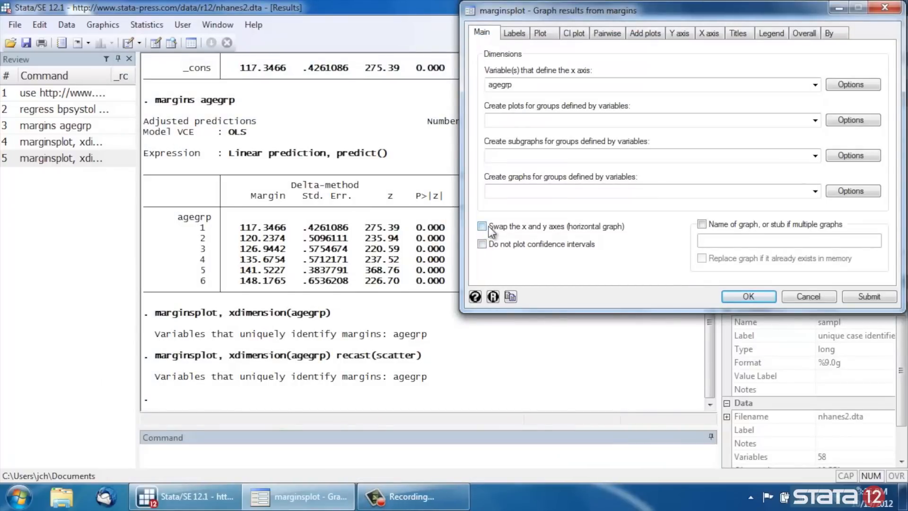
mouse_move(565, 232)
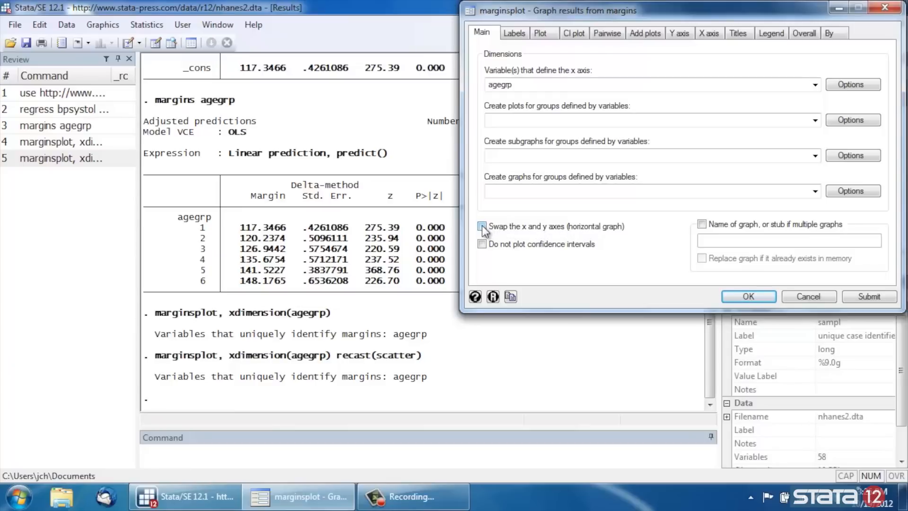
left_click(481, 226)
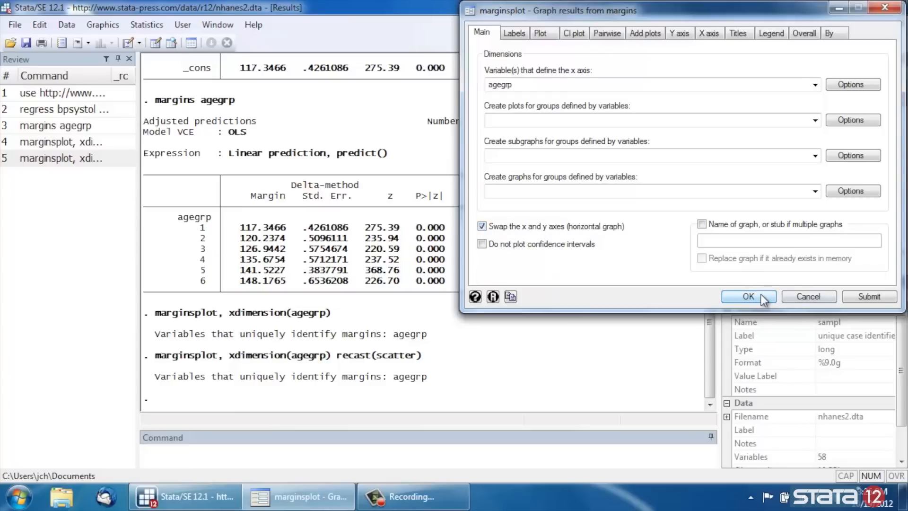
left_click(747, 296)
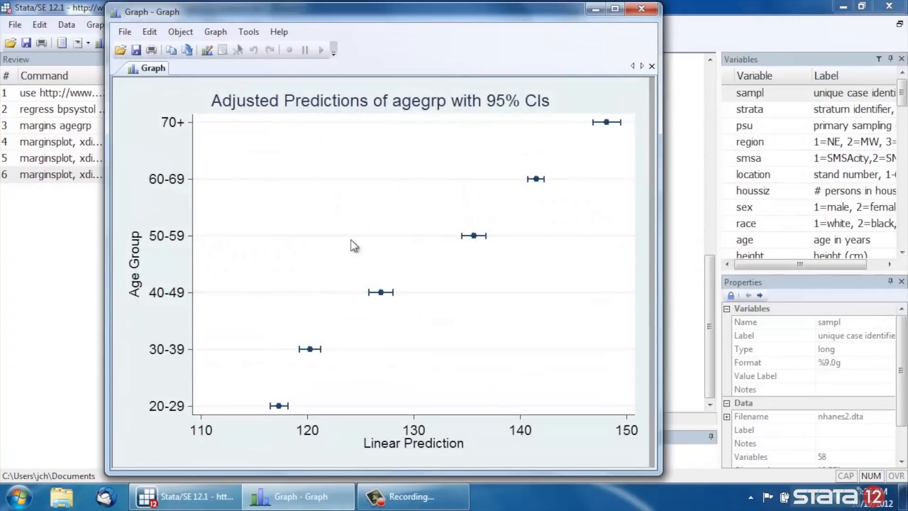
mouse_move(266, 472)
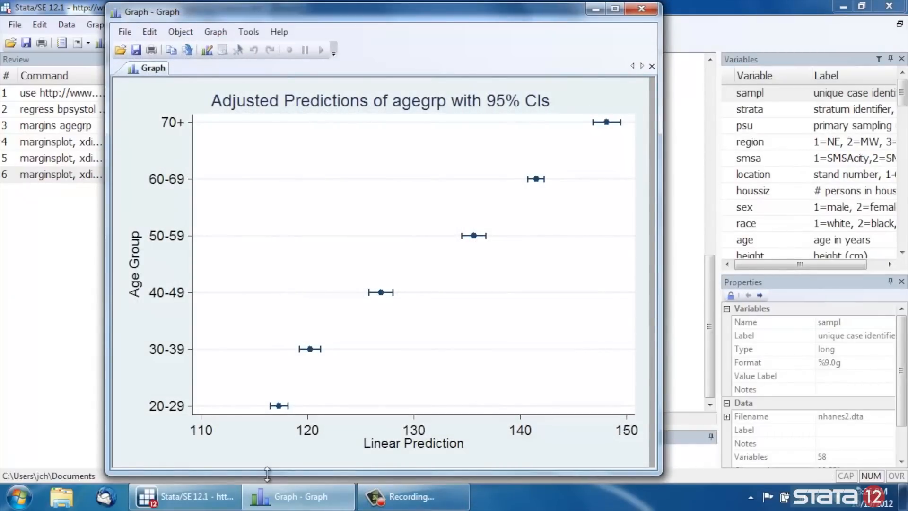
mouse_move(508, 447)
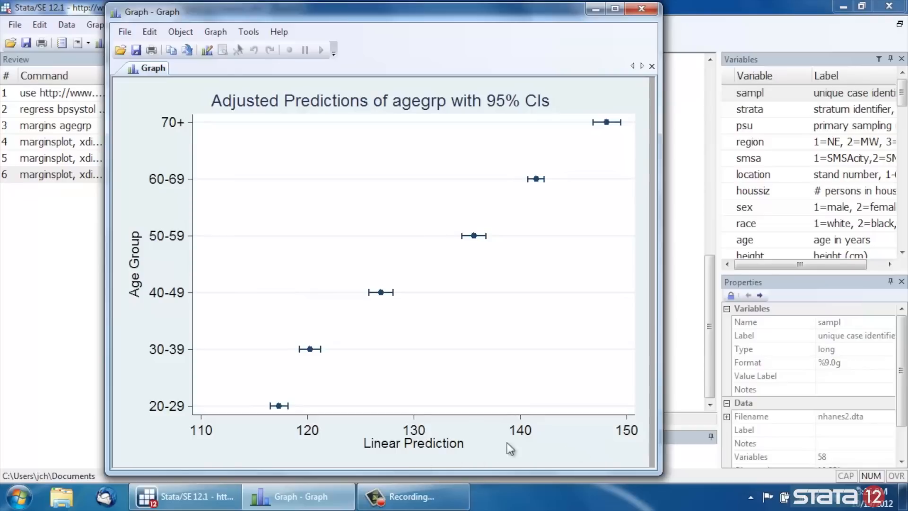
mouse_move(145, 387)
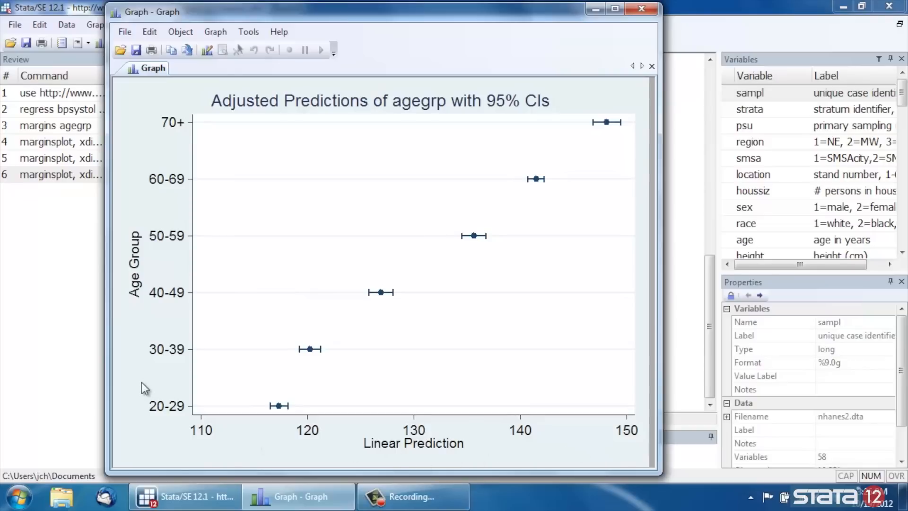
mouse_move(142, 364)
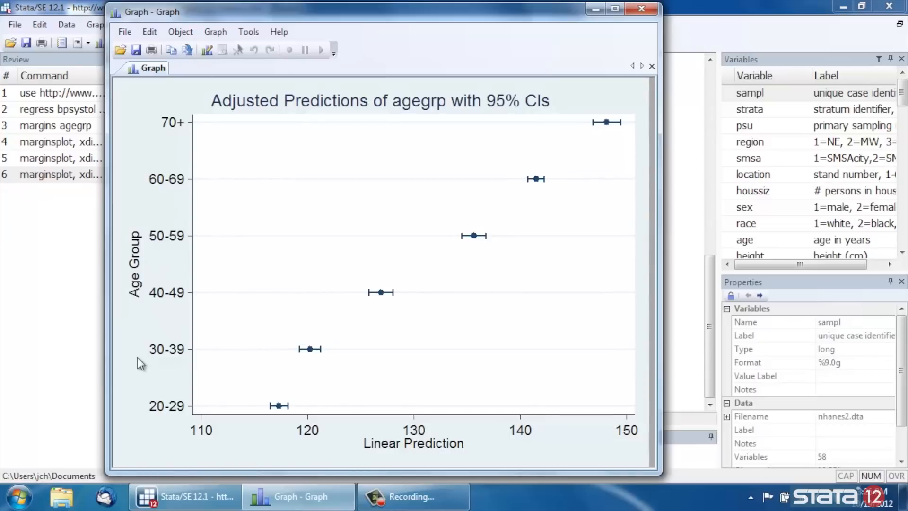
mouse_move(283, 398)
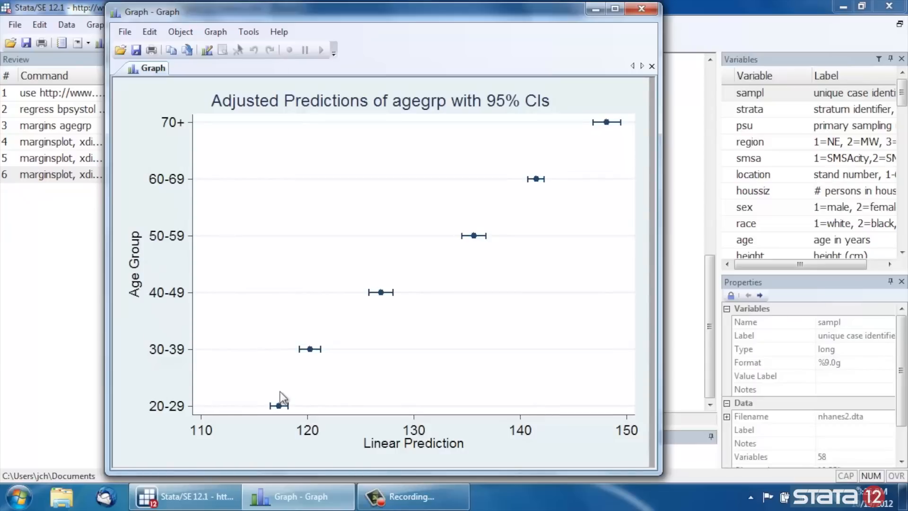
mouse_move(576, 149)
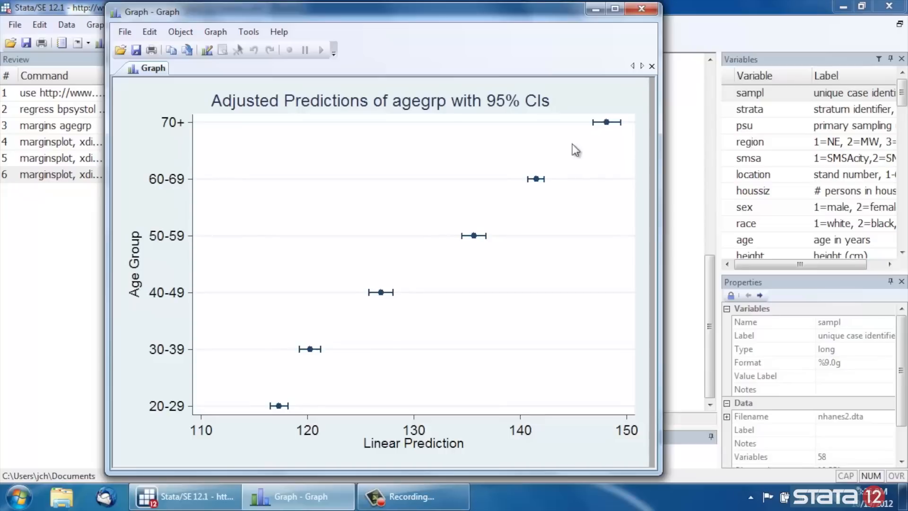
mouse_move(427, 203)
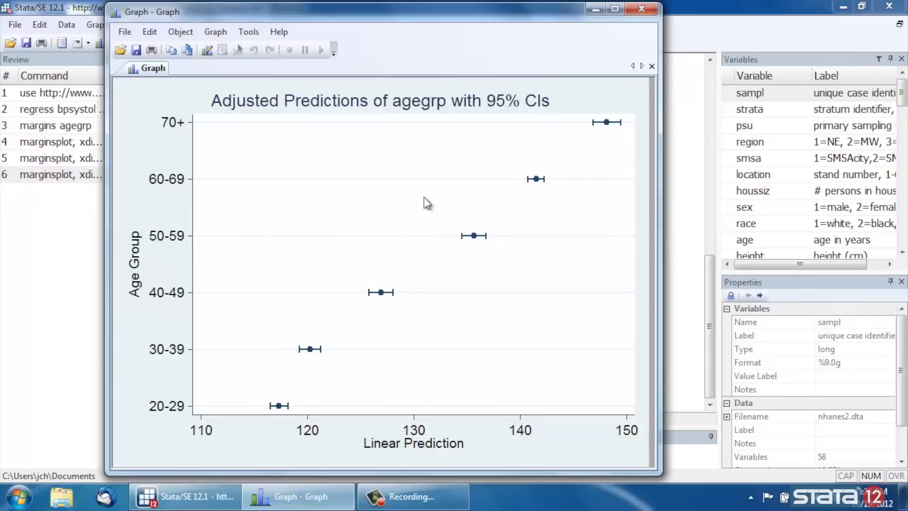
mouse_move(429, 186)
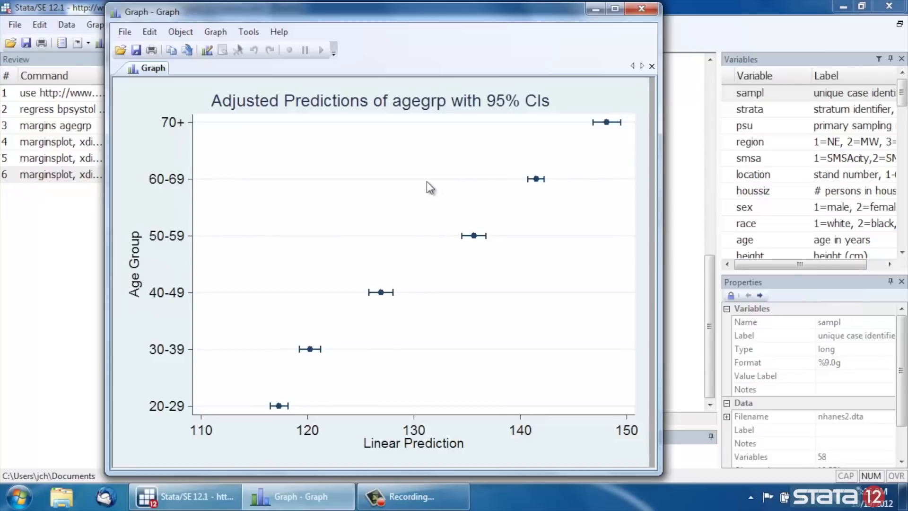
mouse_move(478, 18)
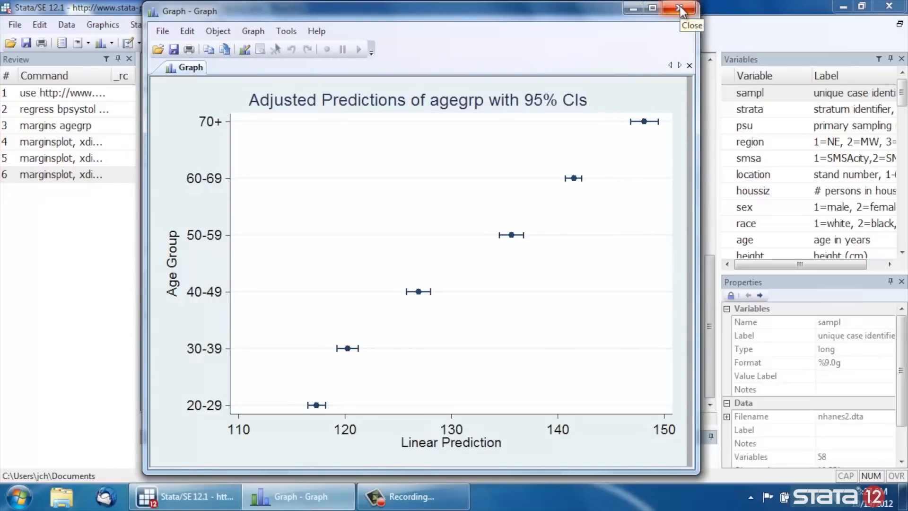
Close the horizontal scatter marginsplot graph window
left_click(680, 8)
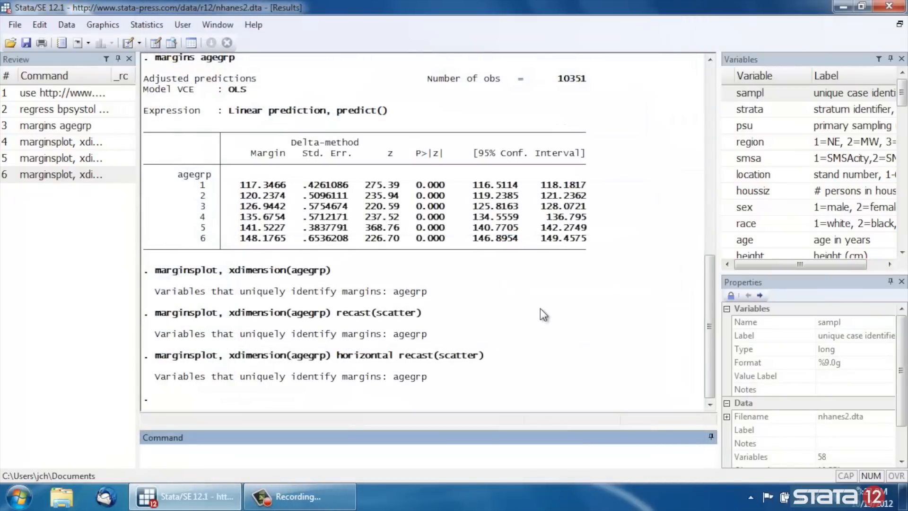